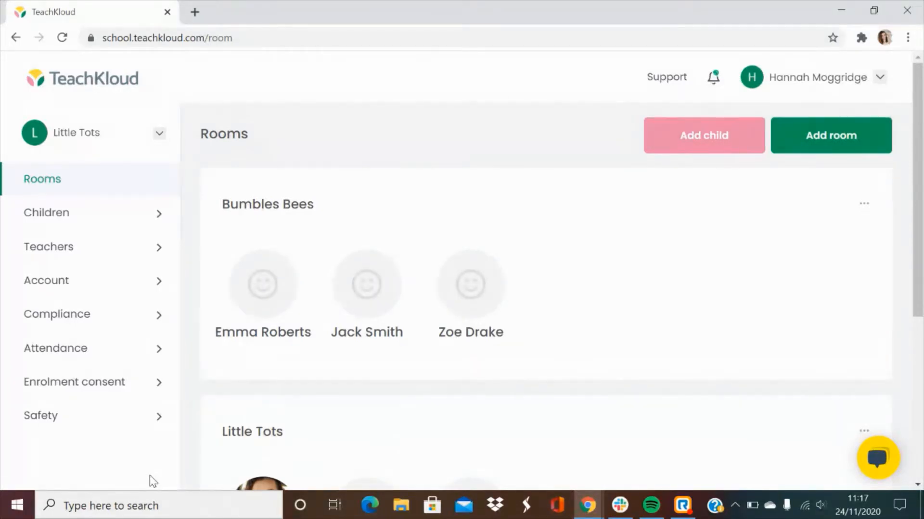
pyautogui.moveTo(160, 465)
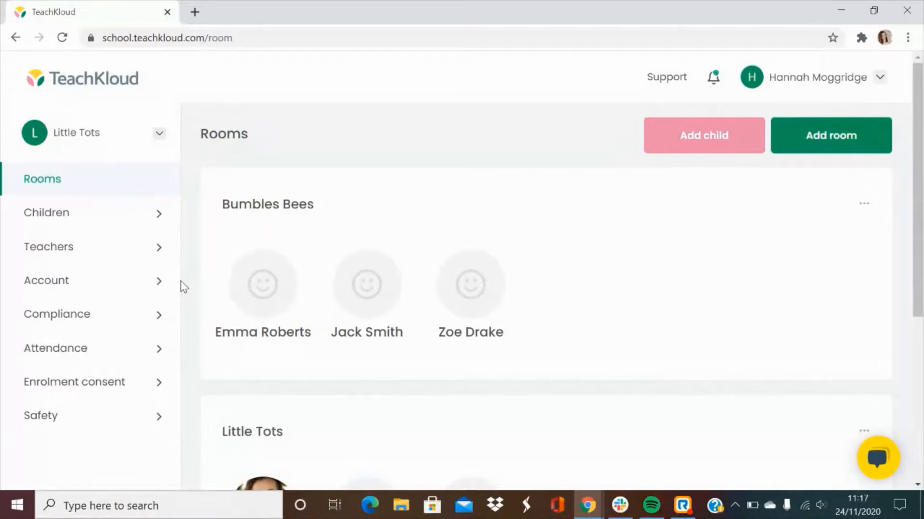
pyautogui.moveTo(710, 250)
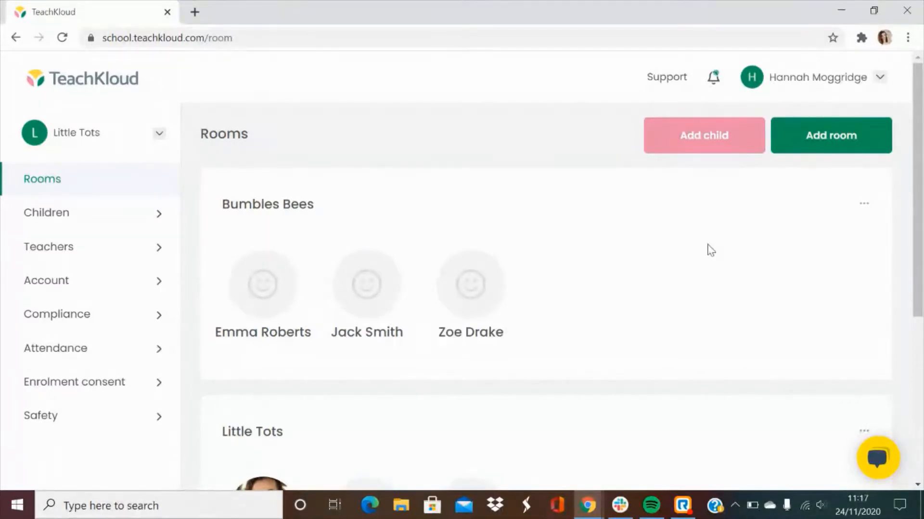
pyautogui.moveTo(834, 256)
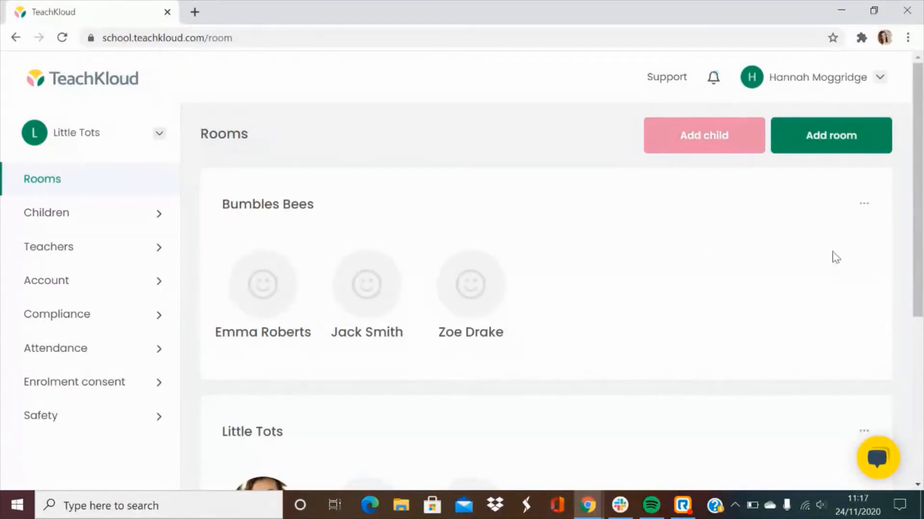
# Step: Go to the list of children and start a new Add child form
pyautogui.click(864, 202)
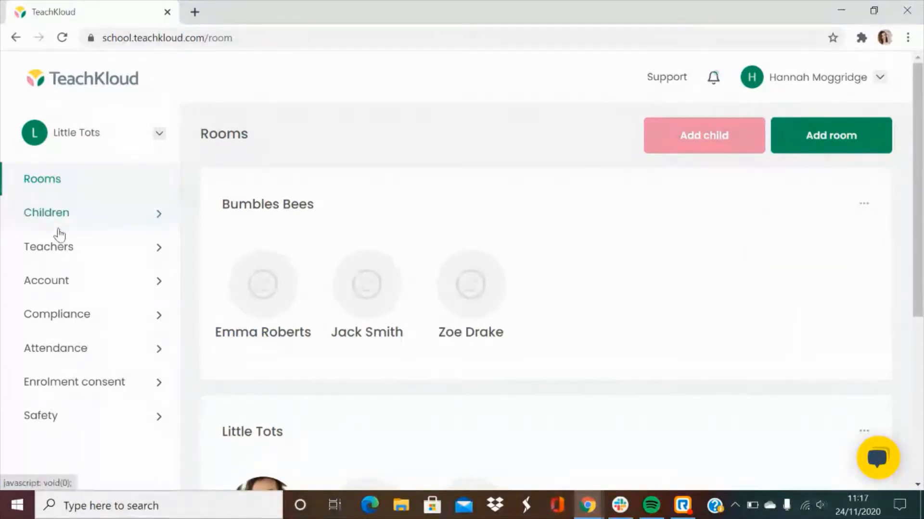
pyautogui.click(46, 213)
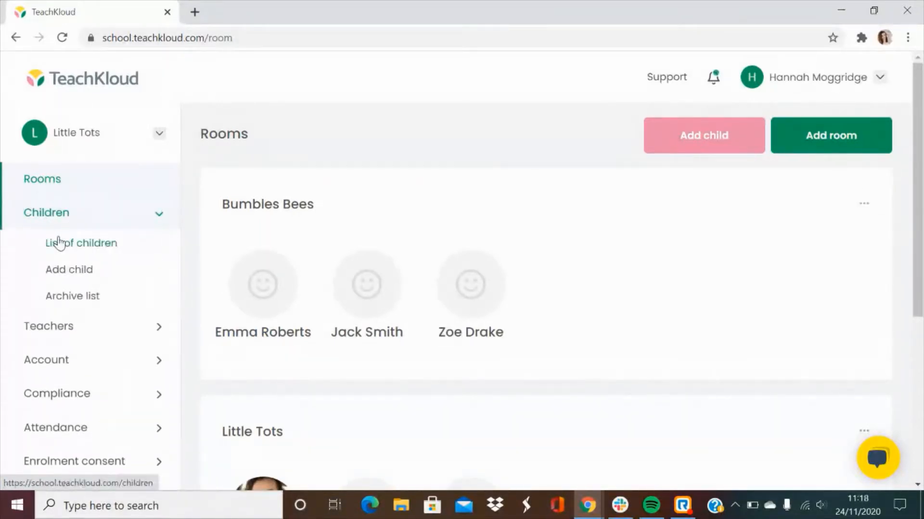
pyautogui.click(98, 247)
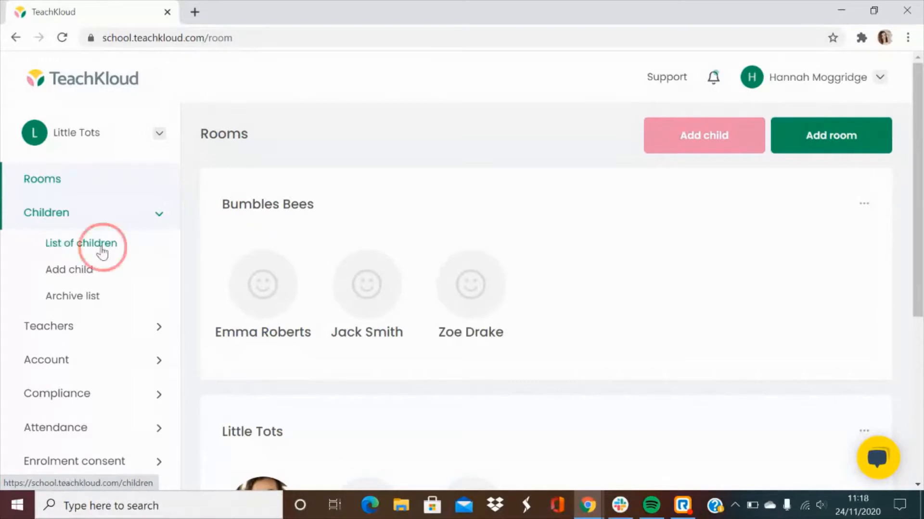
pyautogui.click(81, 243)
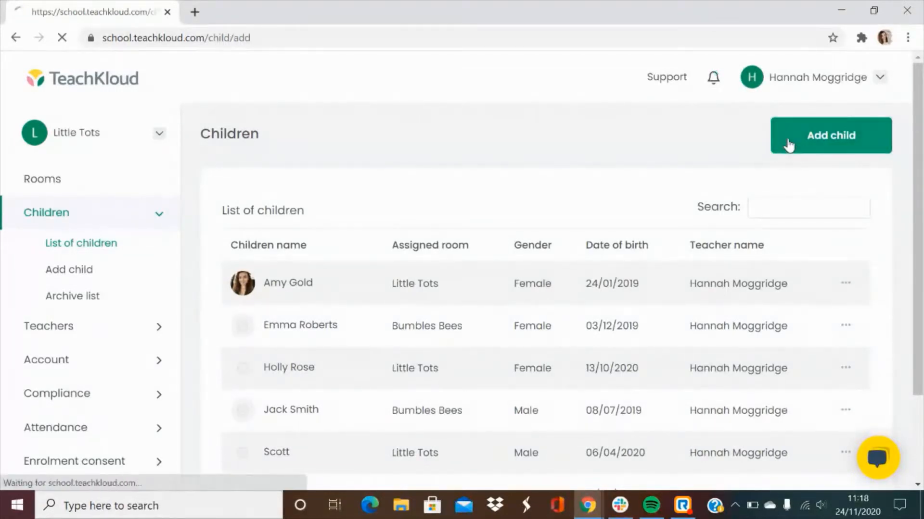
pyautogui.click(831, 135)
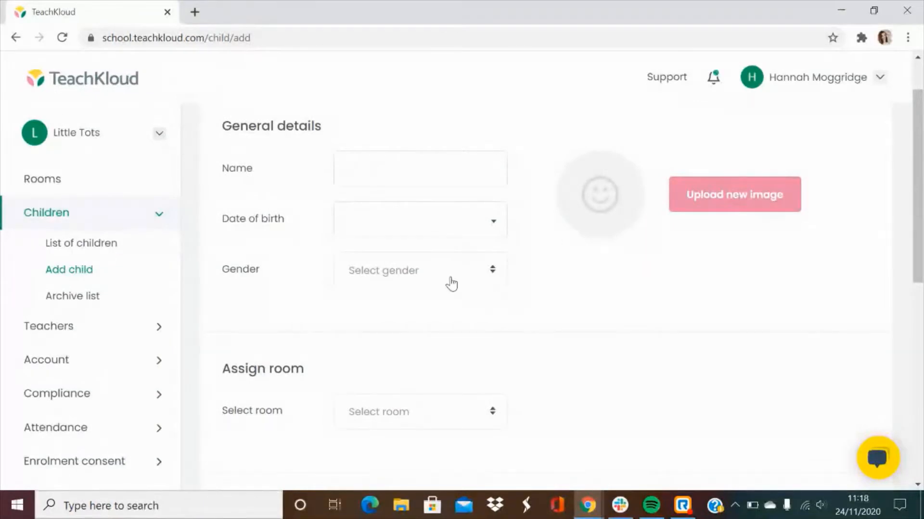
# Step: Tick 'Invite this parent/guardian to use the parents app' further down the form
pyautogui.scroll(-3)
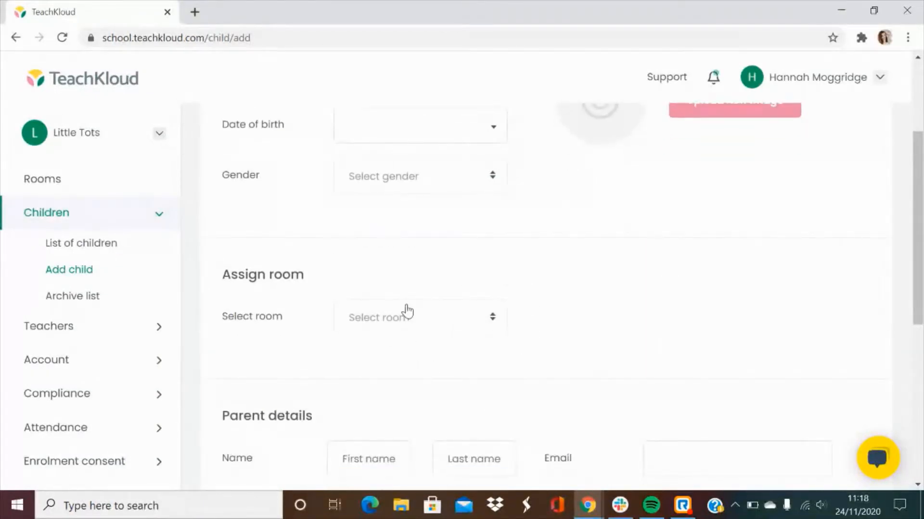
pyautogui.scroll(-3)
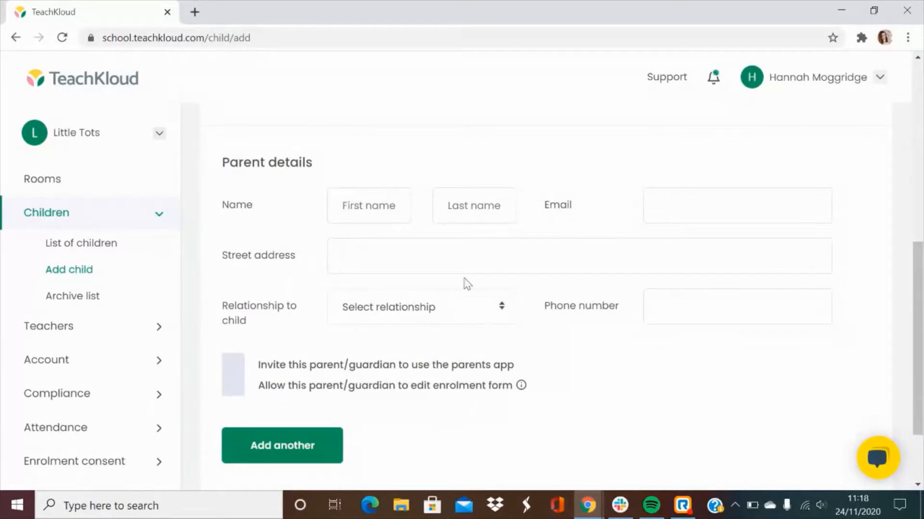
pyautogui.click(232, 366)
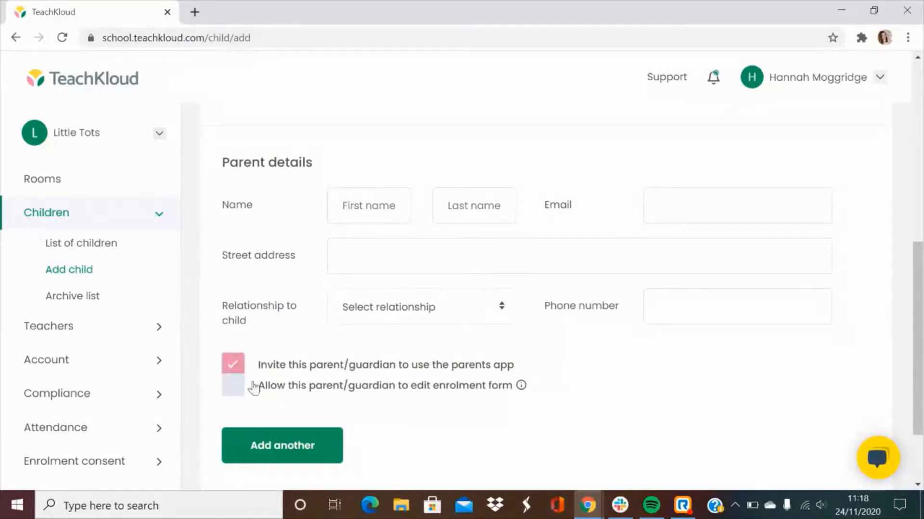
pyautogui.scroll(-3)
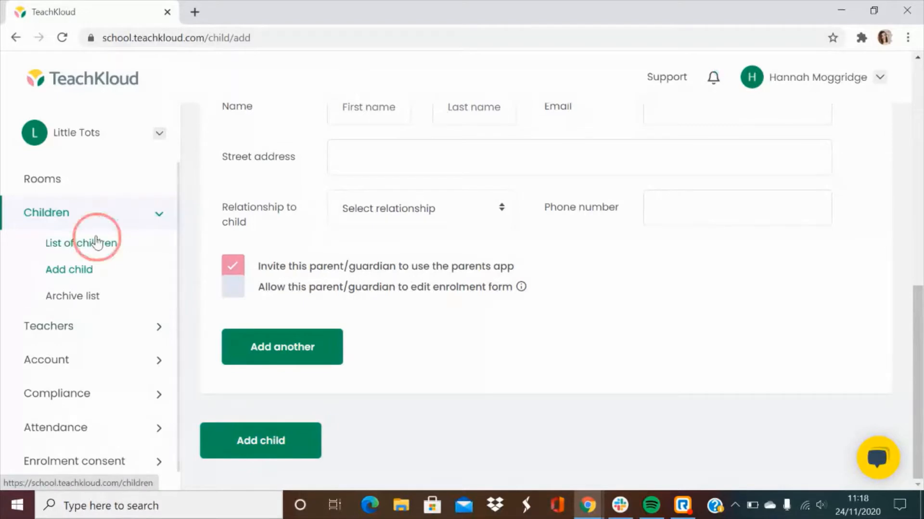
pyautogui.click(81, 243)
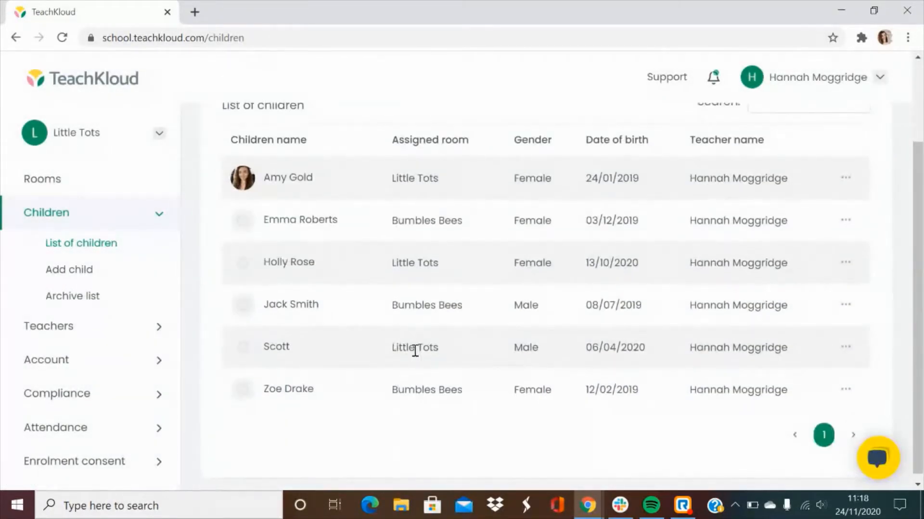
pyautogui.scroll(3)
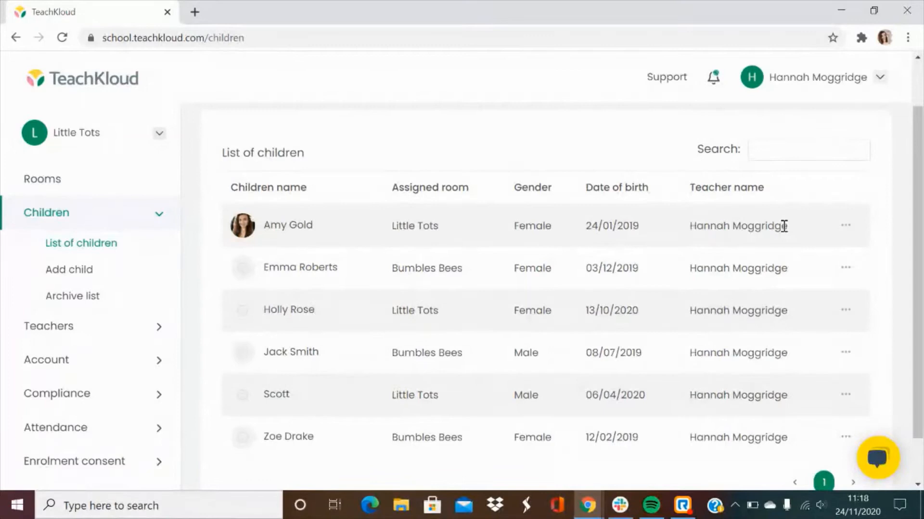
pyautogui.click(846, 268)
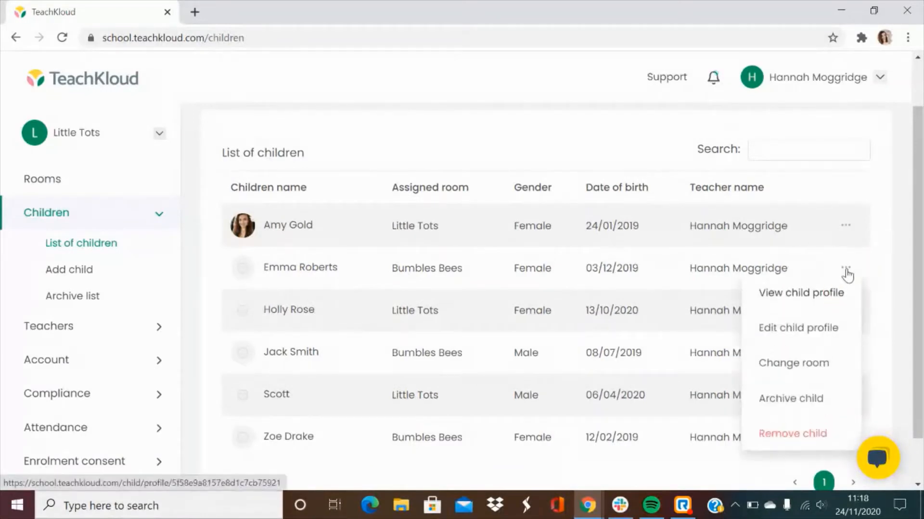
pyautogui.moveTo(841, 296)
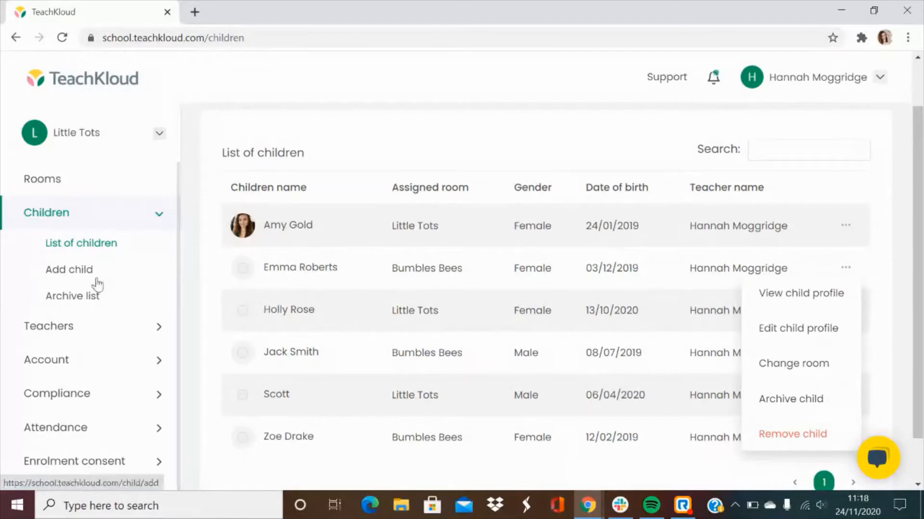
# Step: Bring up the archived children list with the Little Tots child
pyautogui.click(73, 296)
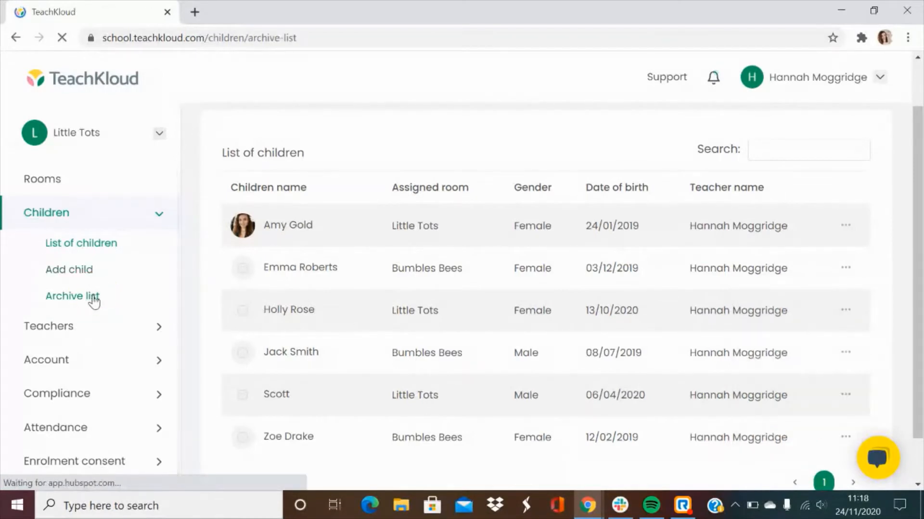
pyautogui.click(72, 296)
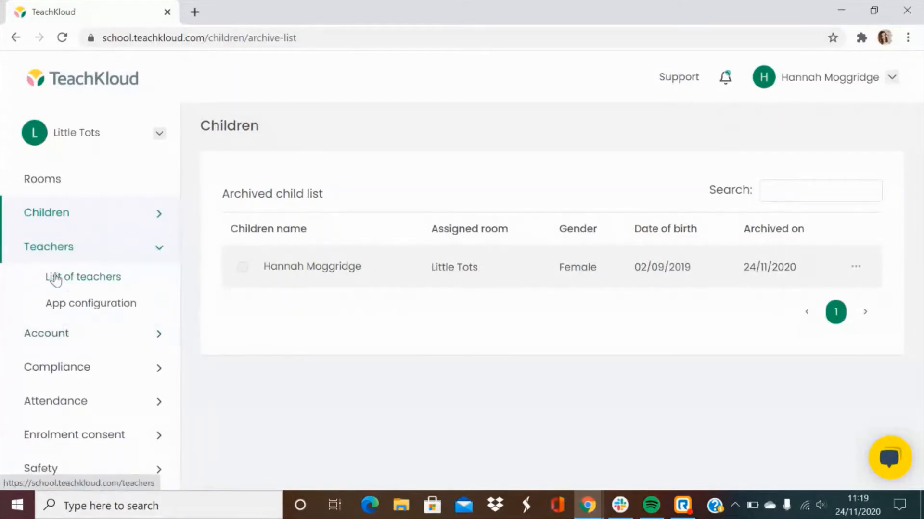
# Step: View the teachers list, start an Invite a teacher popup and dismiss it
pyautogui.click(83, 277)
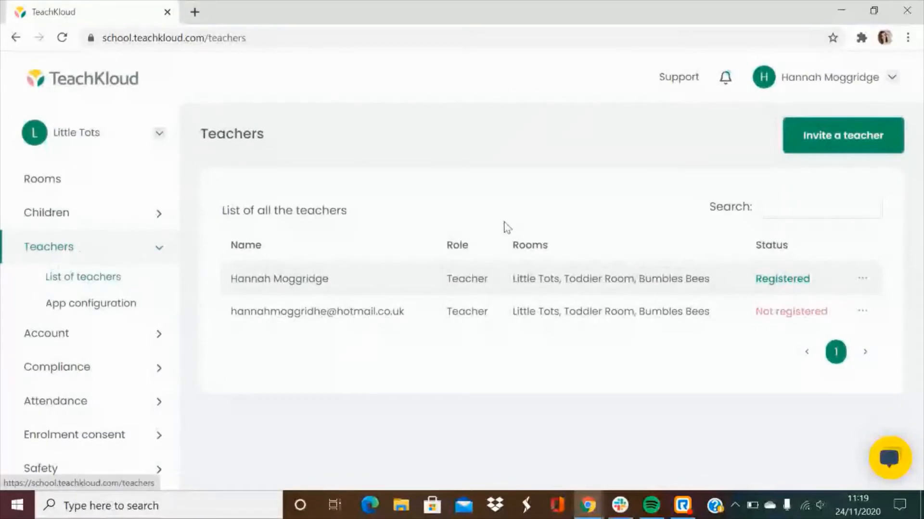
pyautogui.click(842, 135)
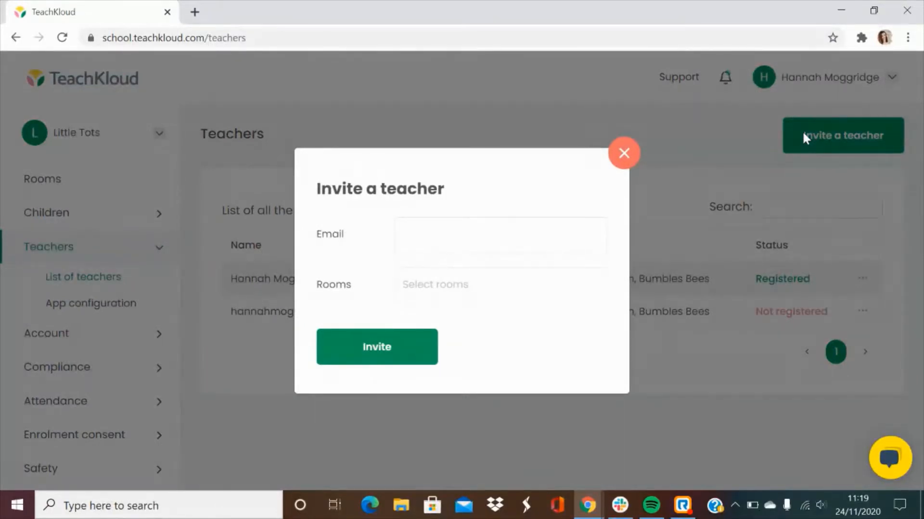
pyautogui.click(623, 153)
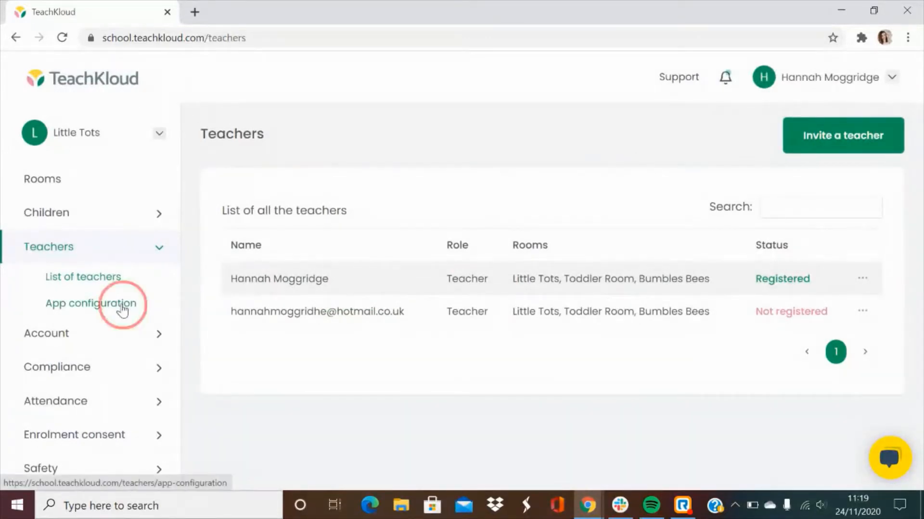
# Step: Browse the teacher app configuration's Learning story and Food menu tabs, ending on Daily records
pyautogui.click(91, 303)
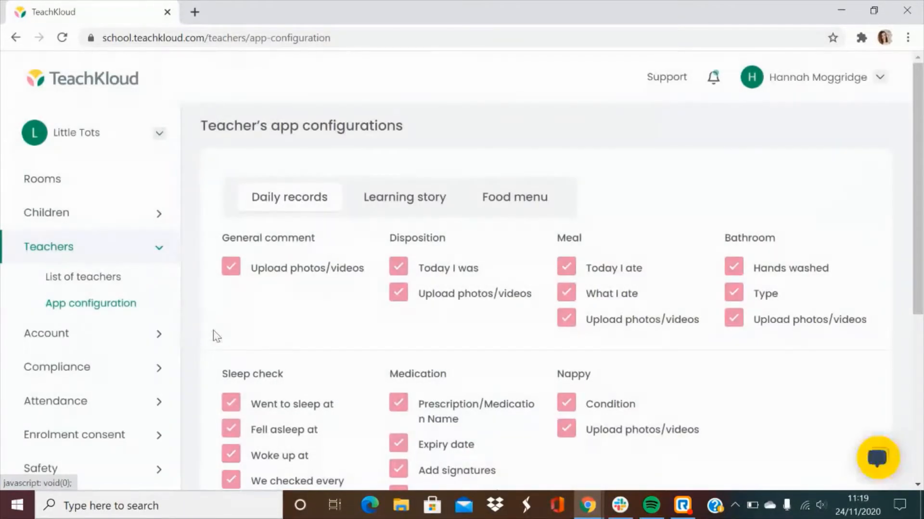
pyautogui.scroll(-3)
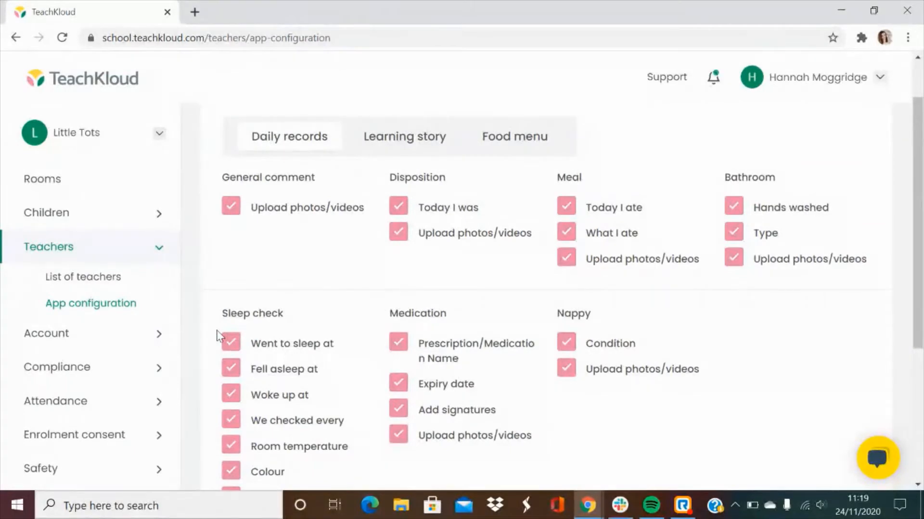
pyautogui.click(404, 137)
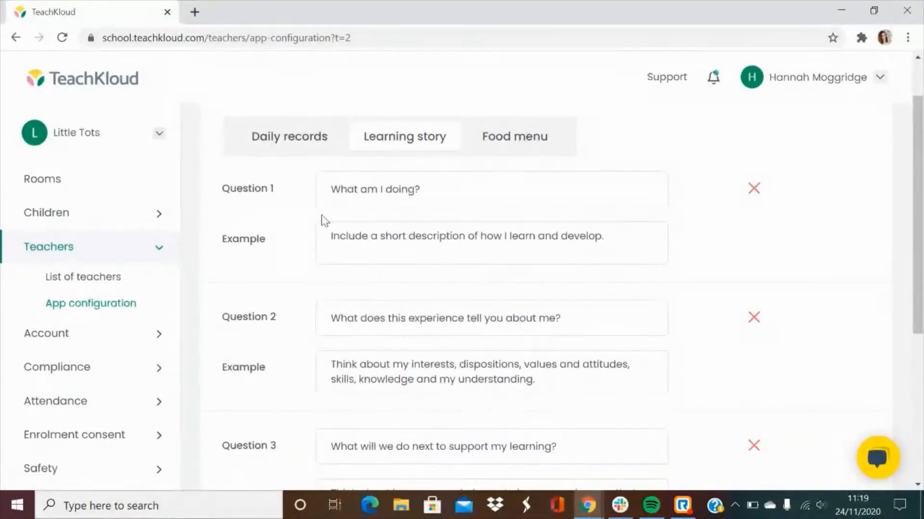
pyautogui.click(516, 136)
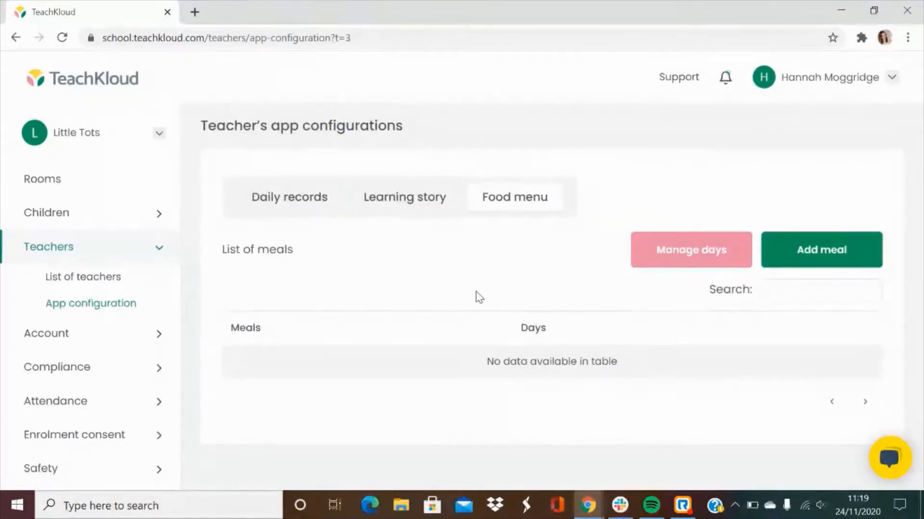
pyautogui.moveTo(445, 297)
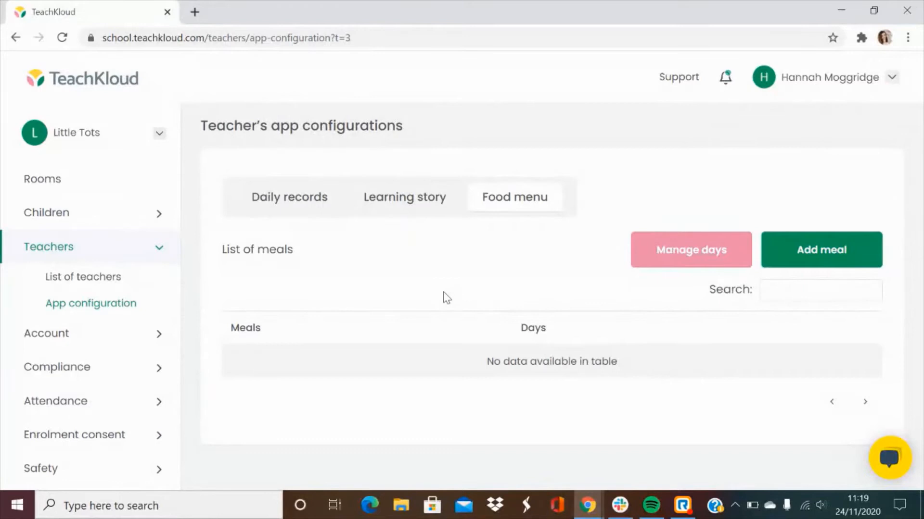
pyautogui.click(289, 197)
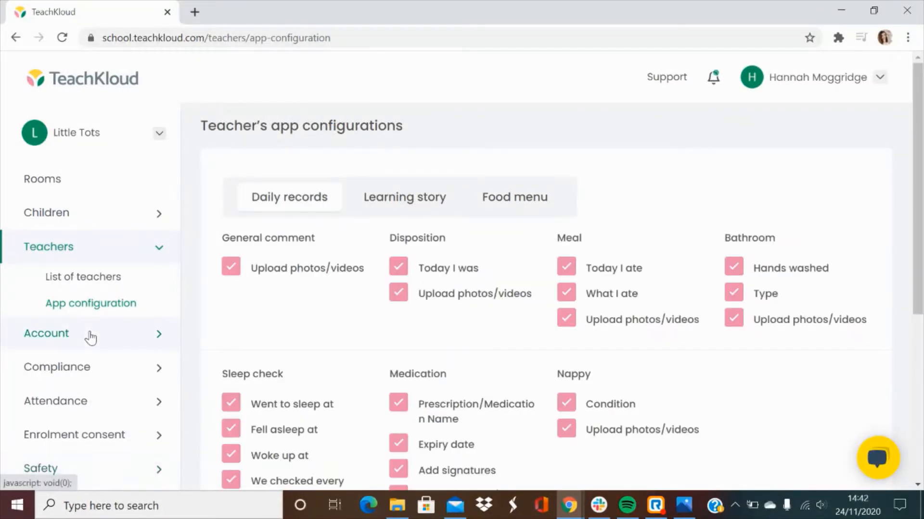
# Step: Show the Account's Framework & Curricula list and expand the Compliance menu
pyautogui.click(46, 334)
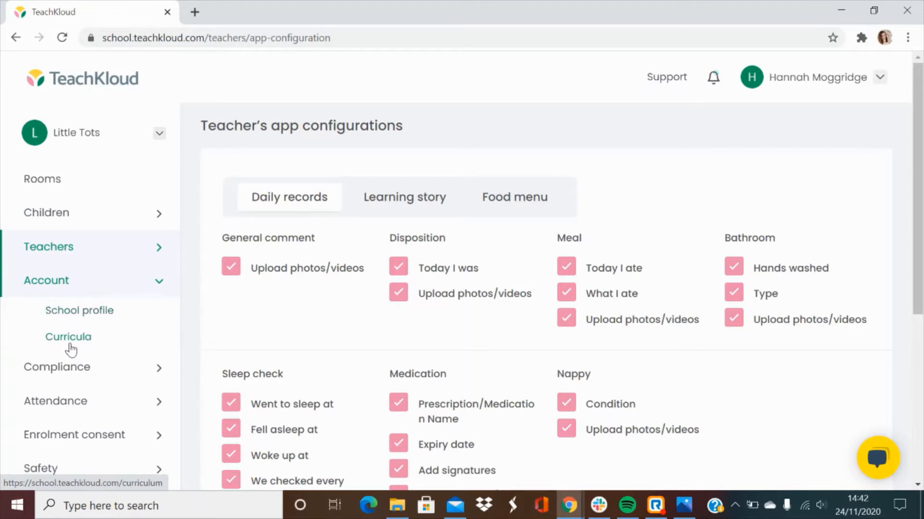
pyautogui.click(67, 337)
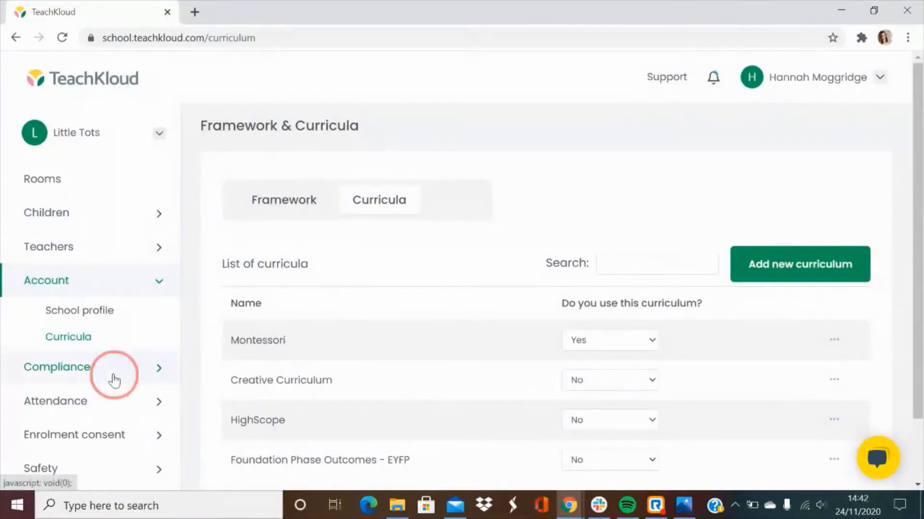
pyautogui.click(56, 368)
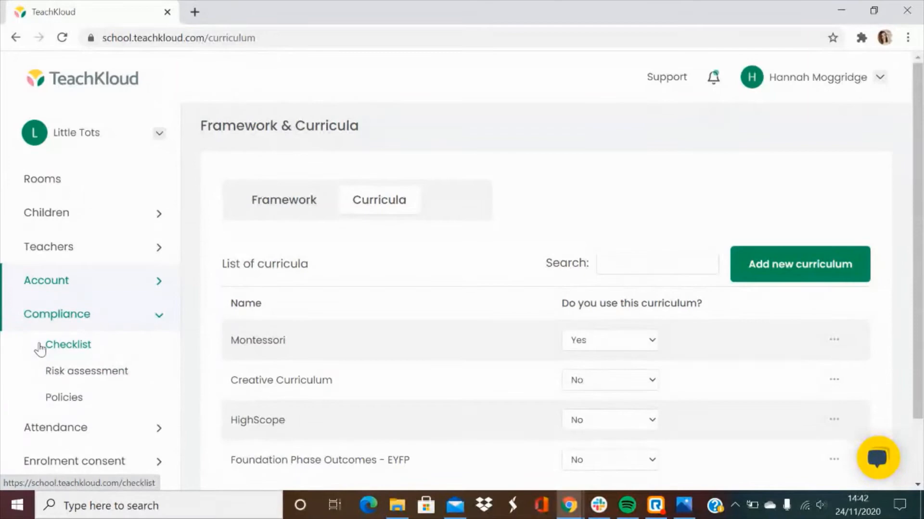
# Step: Go to the compliance checklists and start a new checklist
pyautogui.click(67, 345)
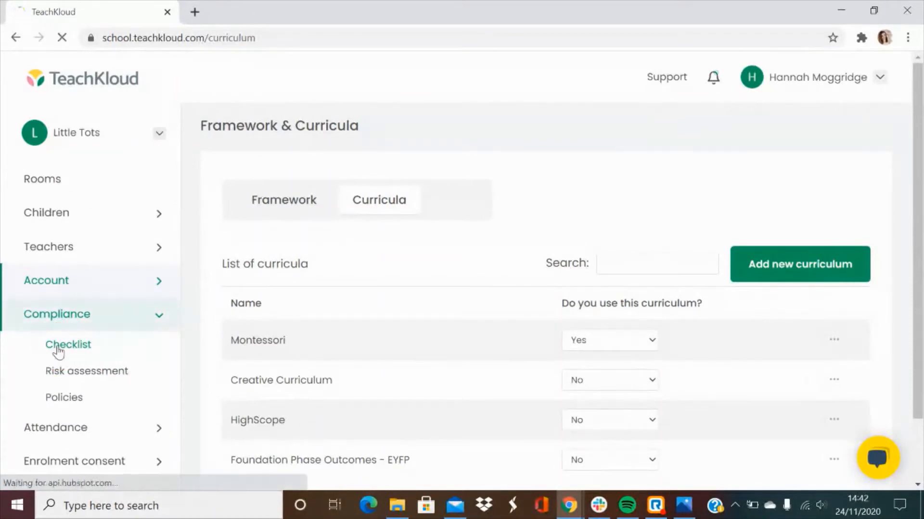
pyautogui.click(67, 344)
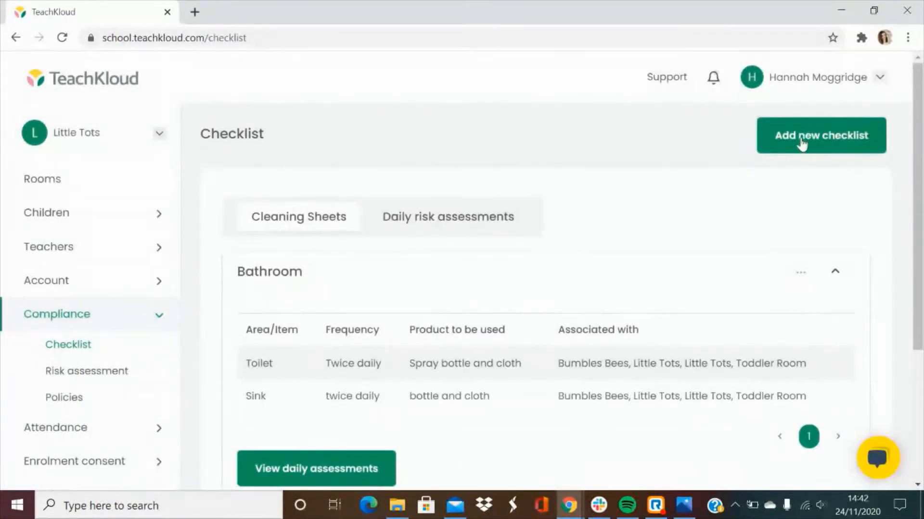
pyautogui.click(805, 136)
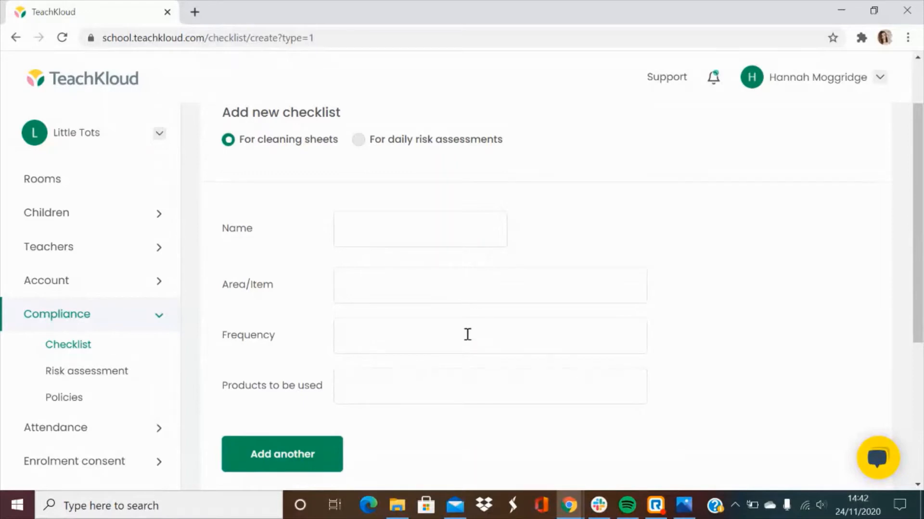
pyautogui.moveTo(458, 402)
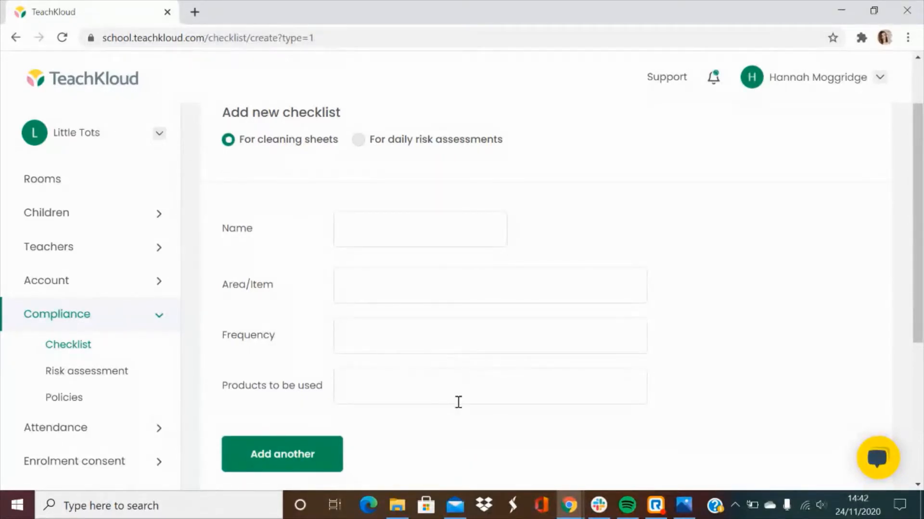
pyautogui.moveTo(396, 323)
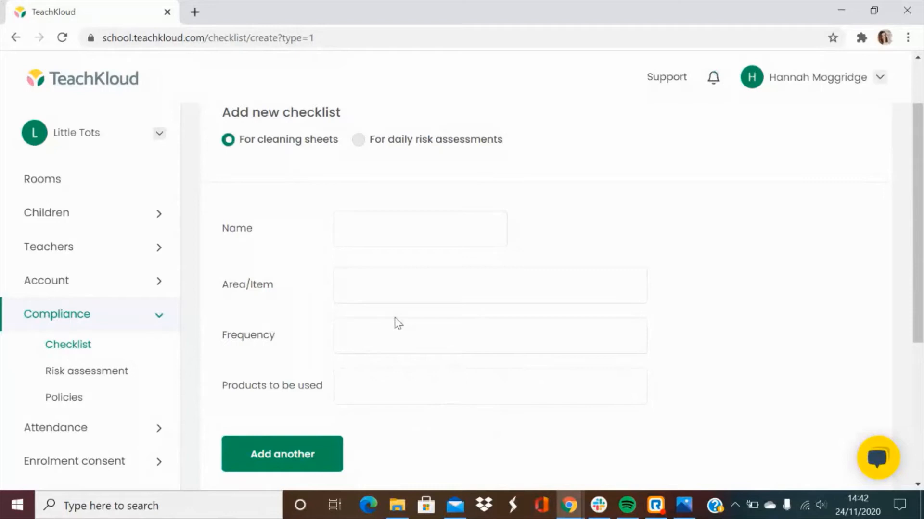
# Step: Choose 'For daily risk assessments' as the checklist type
pyautogui.scroll(-3)
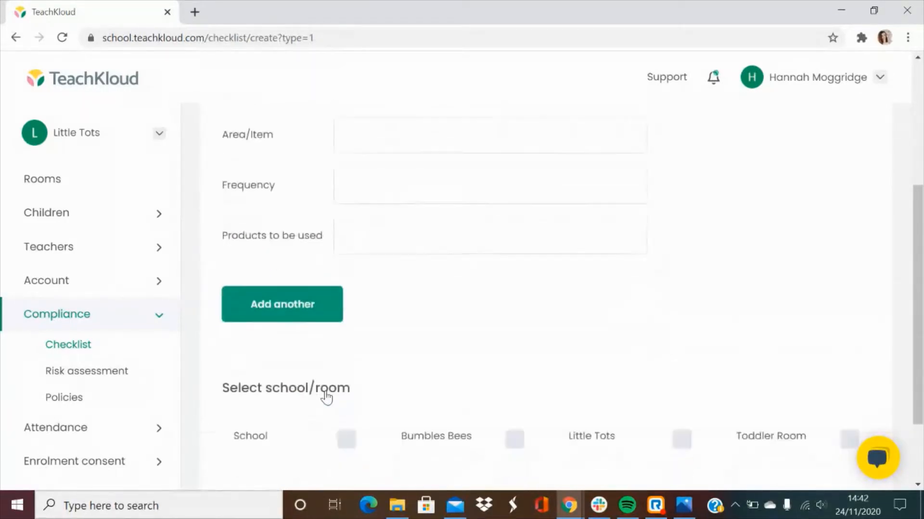
pyautogui.scroll(-3)
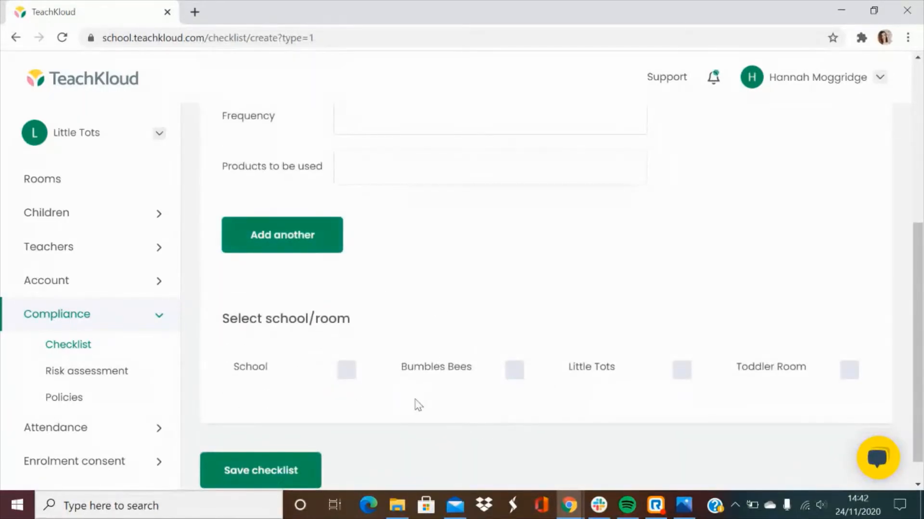
pyautogui.click(358, 114)
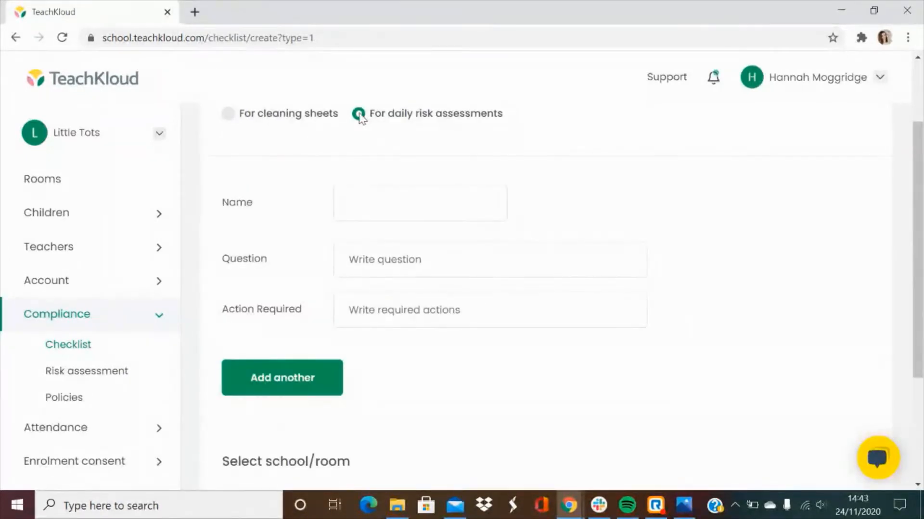
# Step: Leave the risk assessment form and view the Bathroom checklist's daily assessments
pyautogui.click(360, 113)
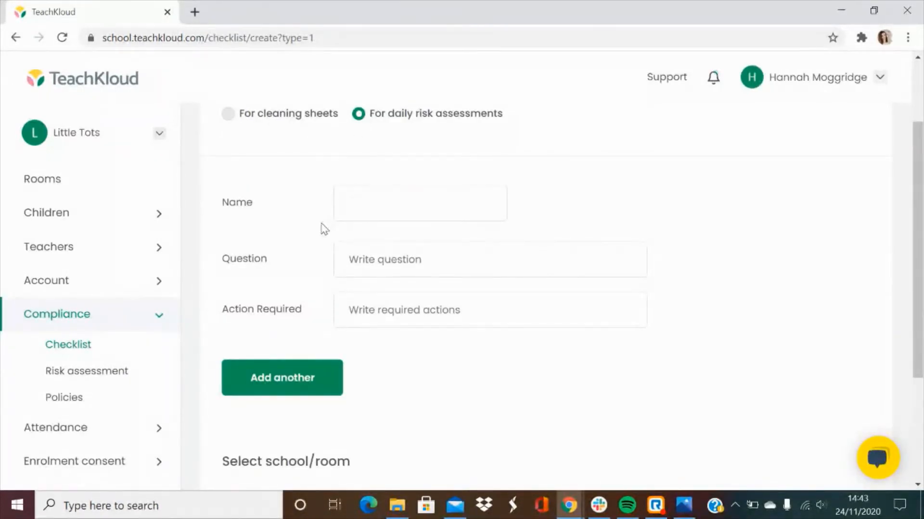
pyautogui.moveTo(323, 312)
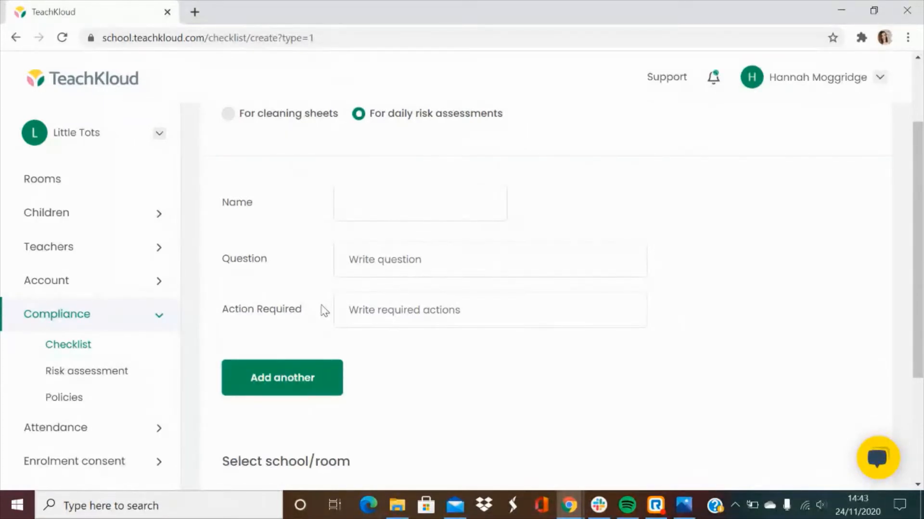
pyautogui.scroll(-3)
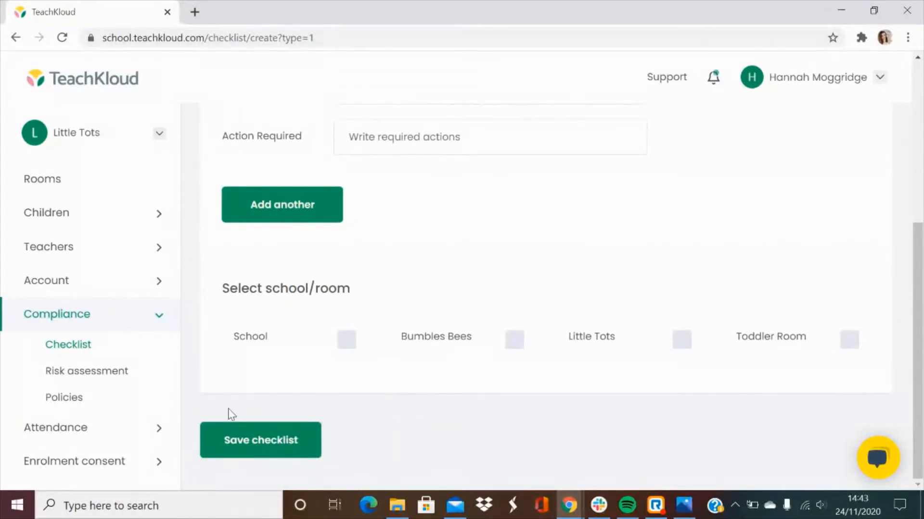
pyautogui.moveTo(84, 344)
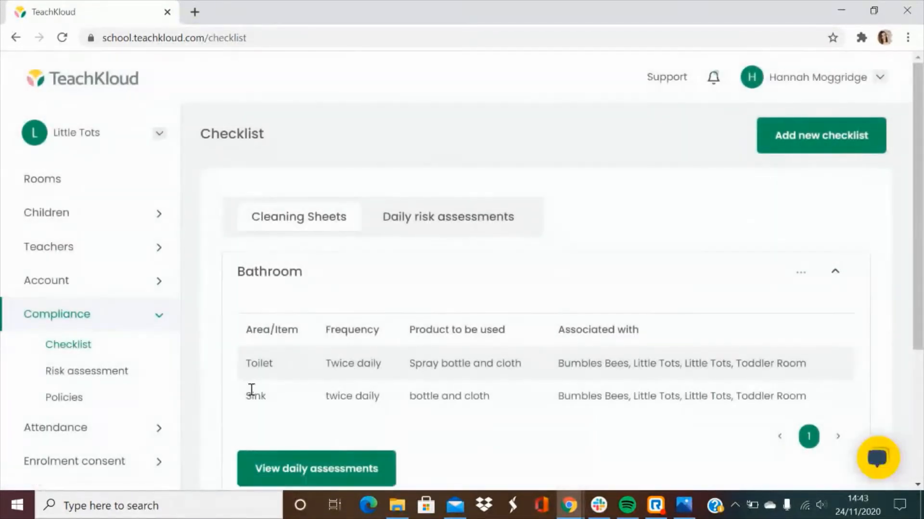
pyautogui.scroll(-3)
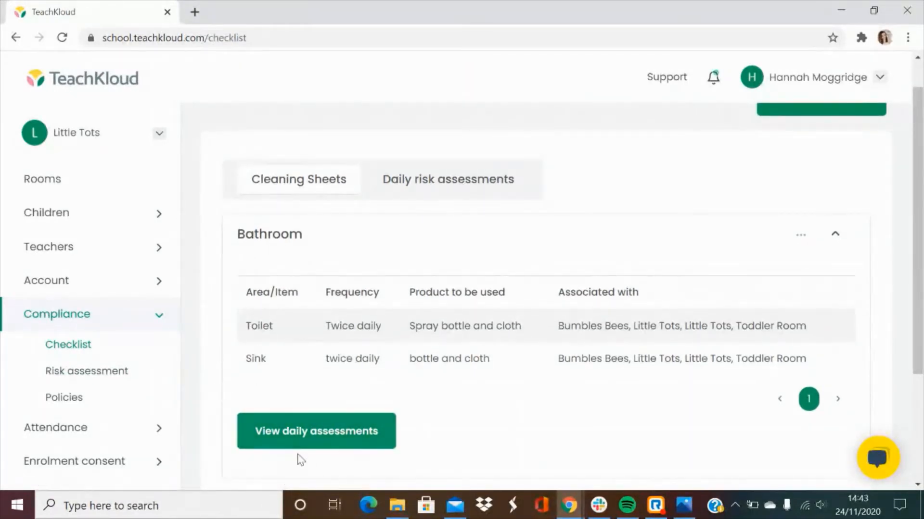
pyautogui.click(315, 431)
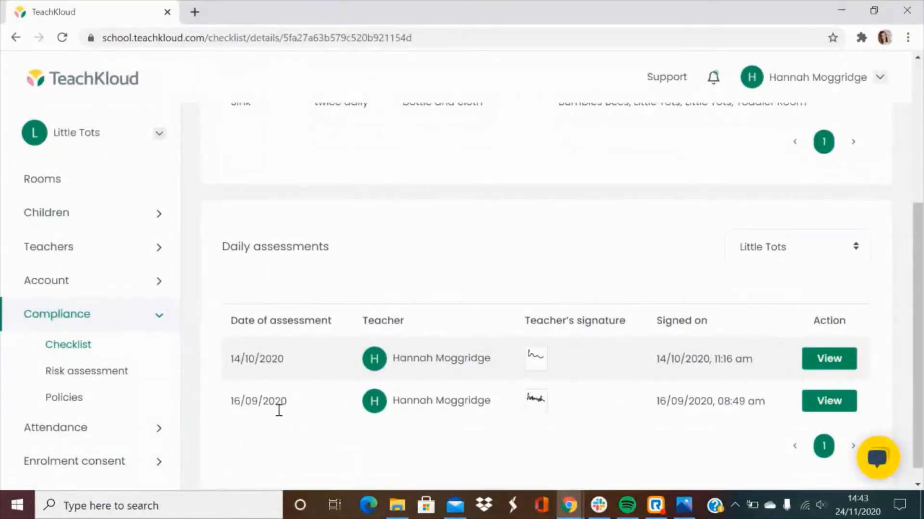
pyautogui.moveTo(369, 416)
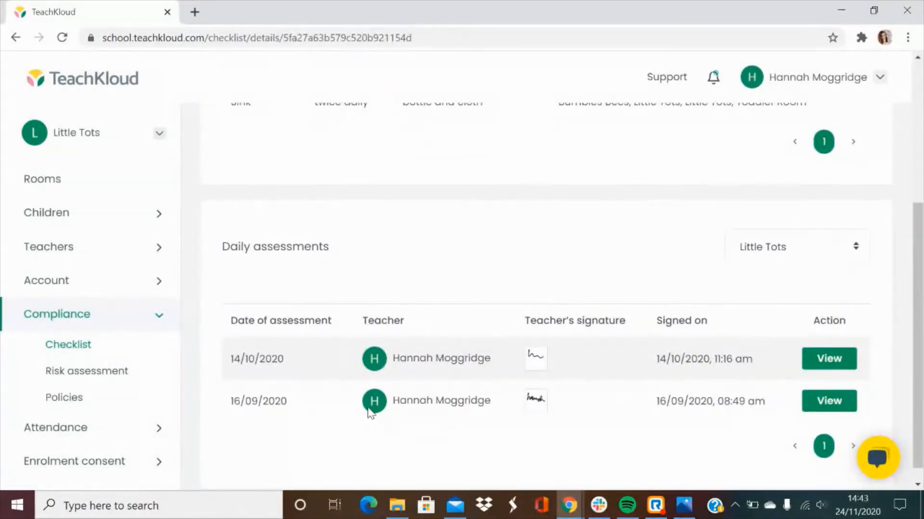
pyautogui.moveTo(527, 386)
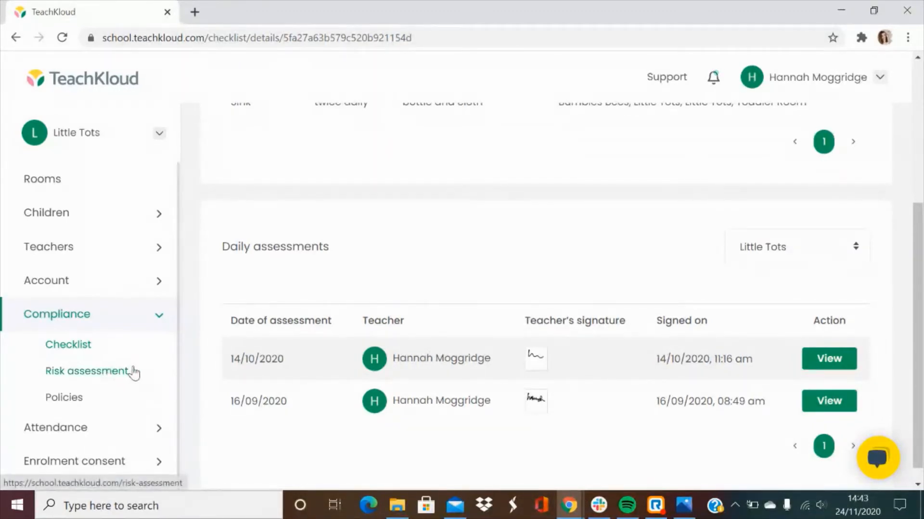
pyautogui.moveTo(130, 381)
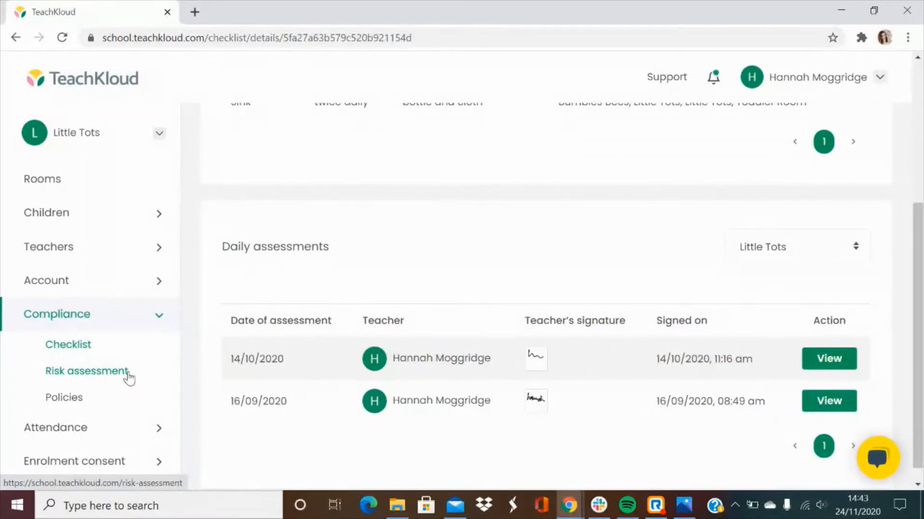
# Step: Visit the empty Risk assessment list, then the school's Policies page
pyautogui.click(86, 371)
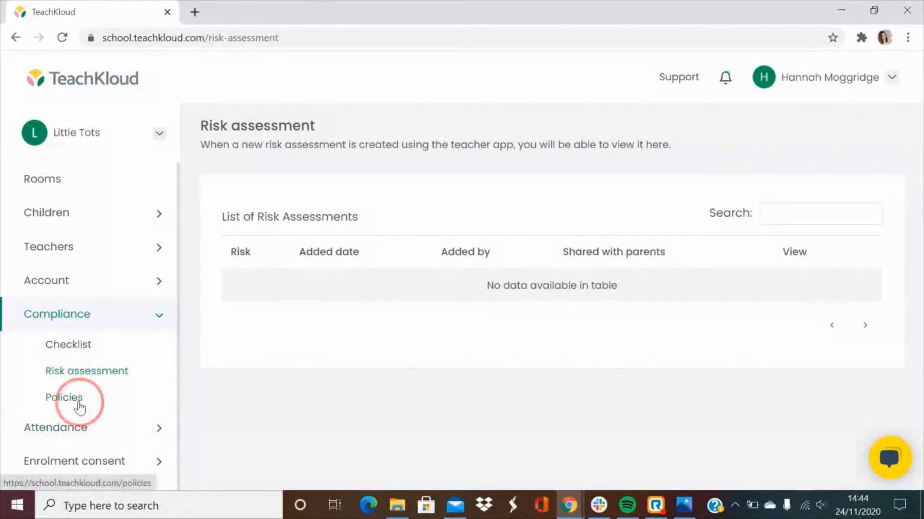
pyautogui.click(64, 397)
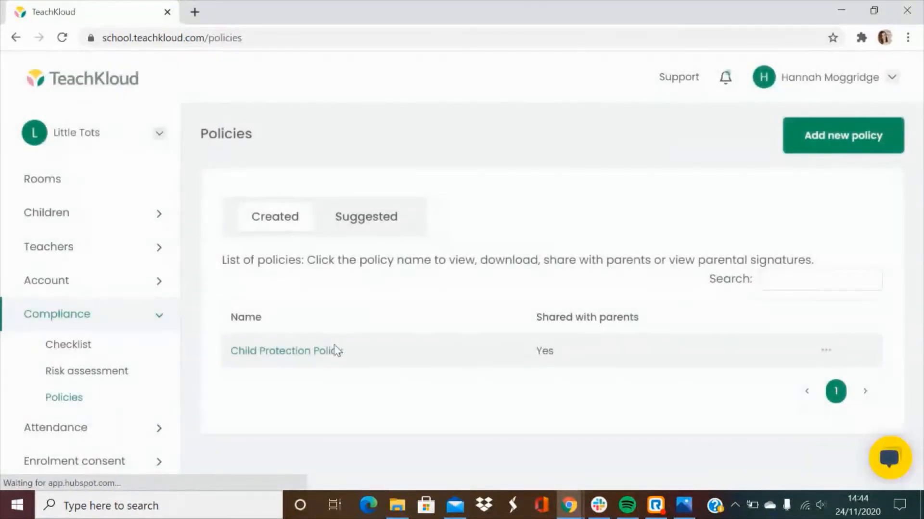
# Step: Start a new policy form and look through its fields
pyautogui.click(842, 135)
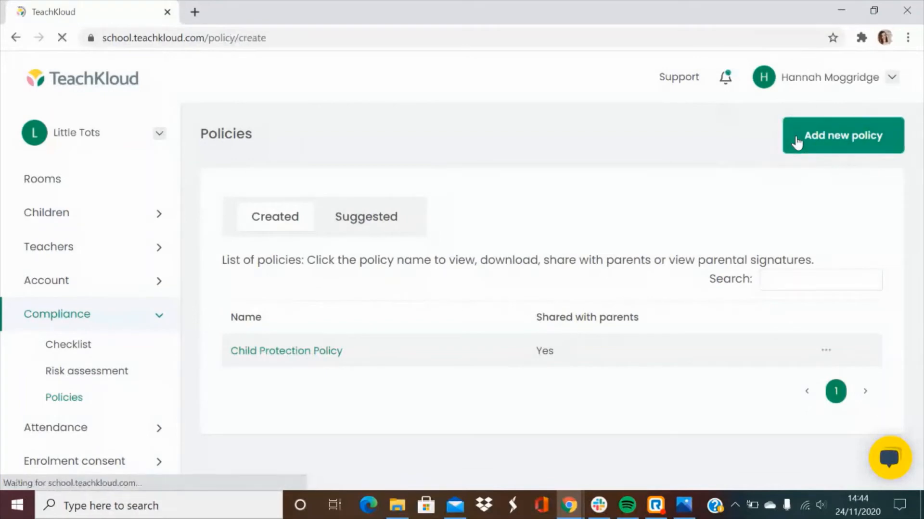
pyautogui.click(843, 135)
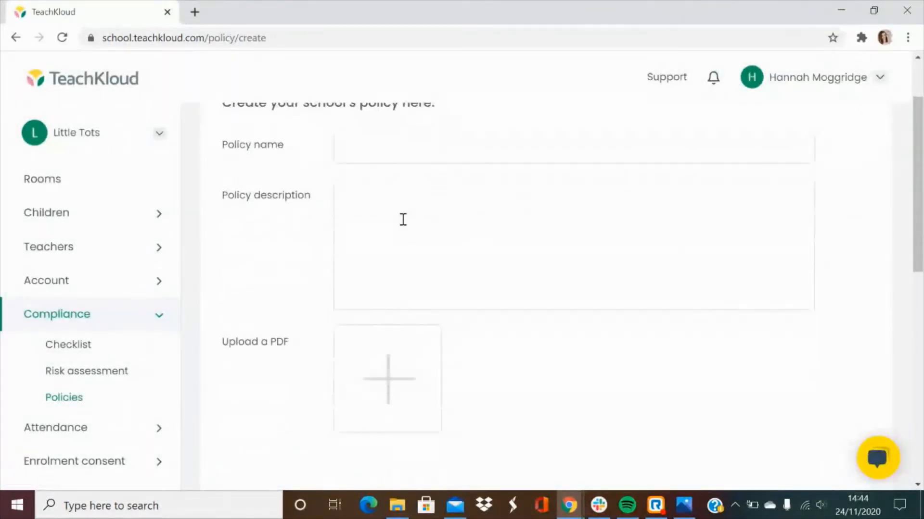
pyautogui.scroll(-3)
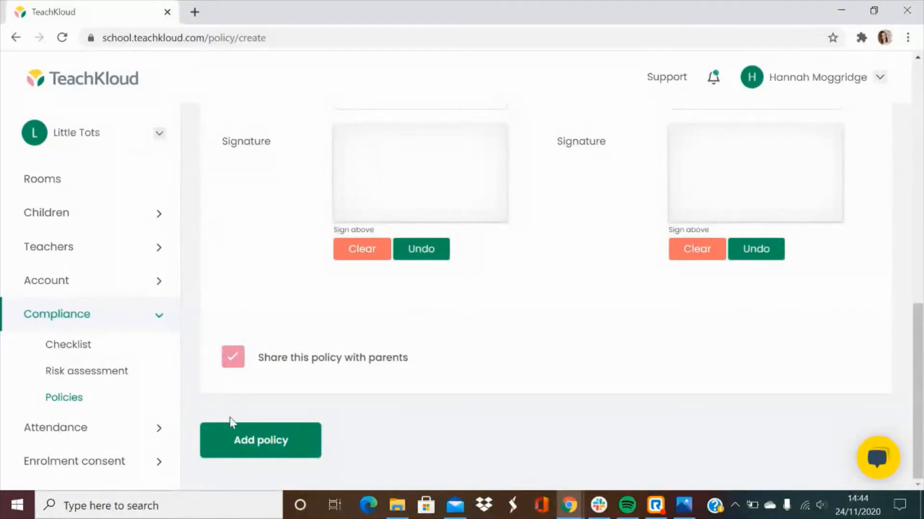
pyautogui.moveTo(77, 406)
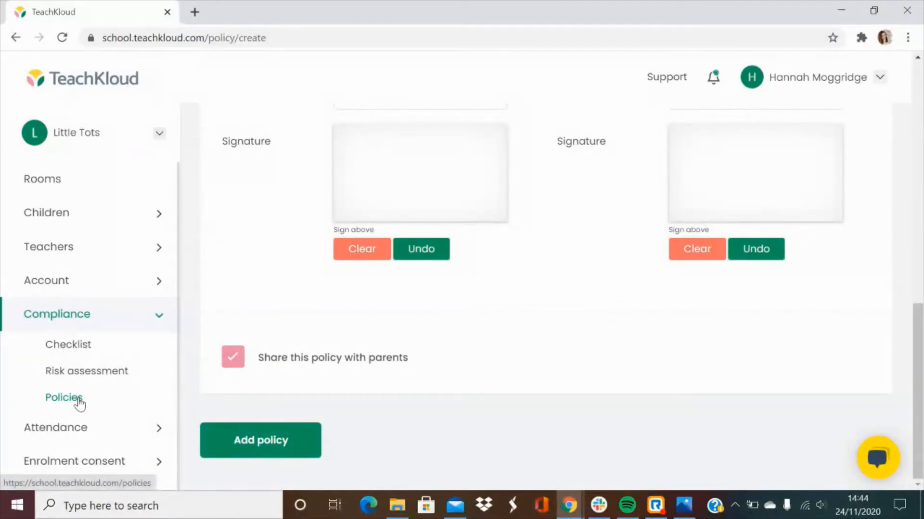
# Step: Return to the policies list and view the Child Protection Policy's details
pyautogui.click(64, 398)
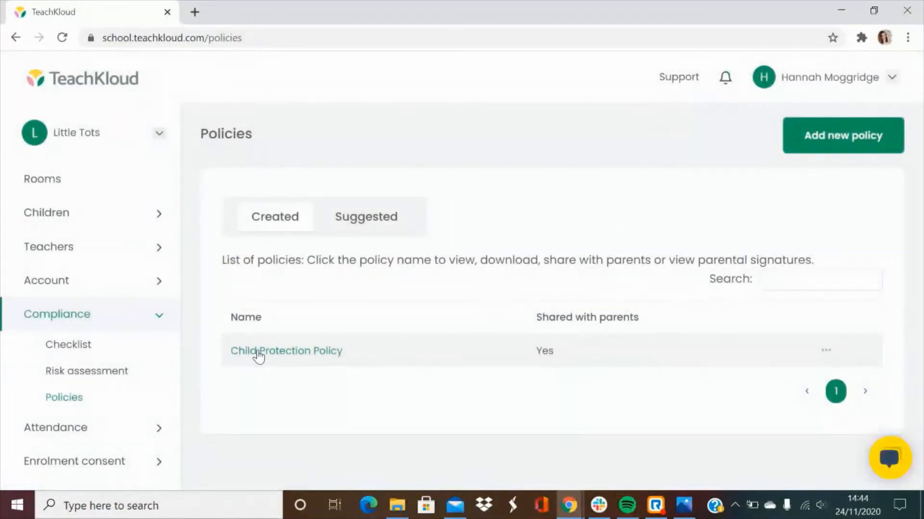
pyautogui.click(287, 352)
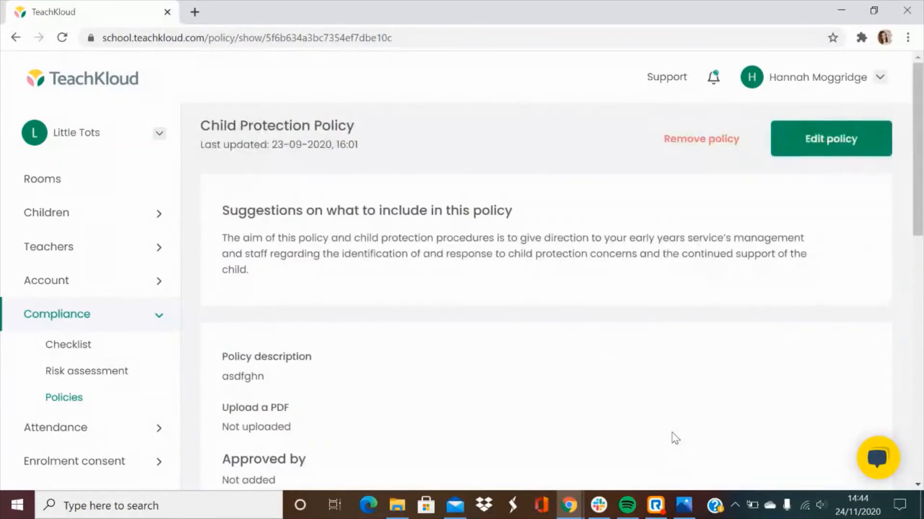
pyautogui.moveTo(836, 162)
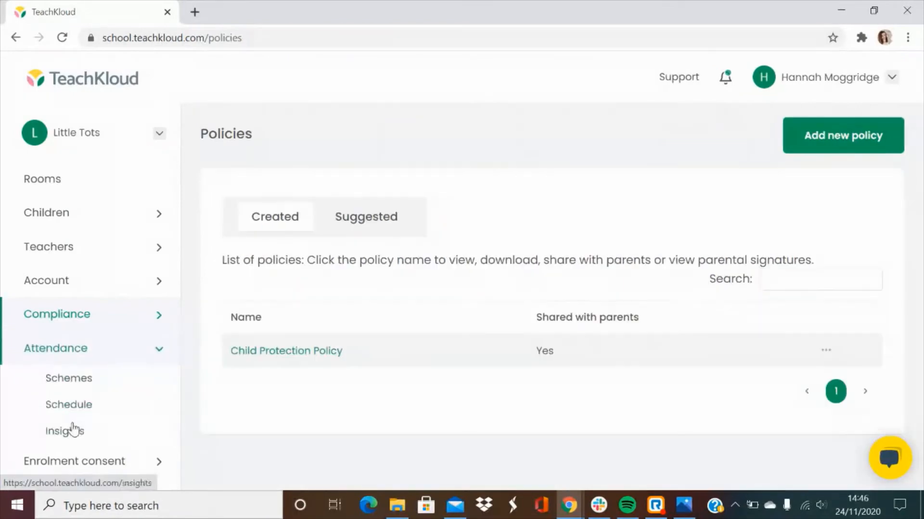
# Step: Show the attendance Schemes page with the ECCE scheme's three assigned children
pyautogui.click(69, 379)
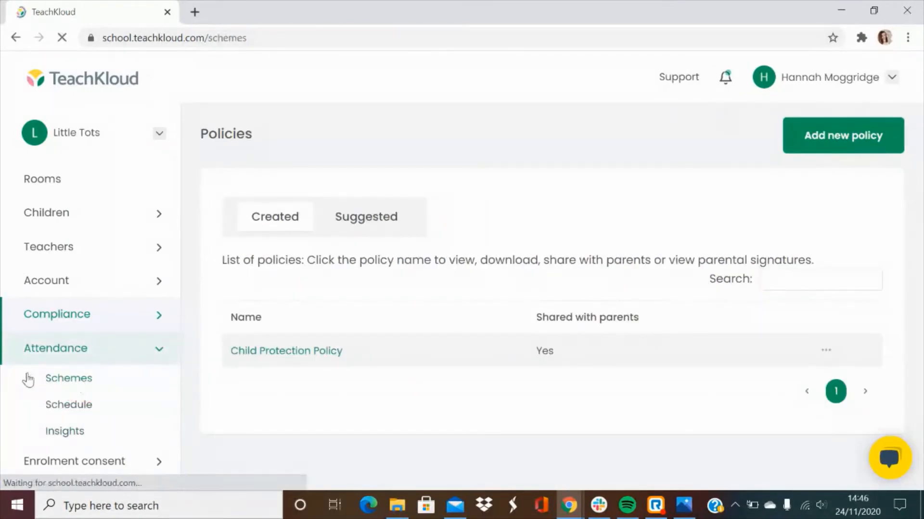
pyautogui.click(68, 379)
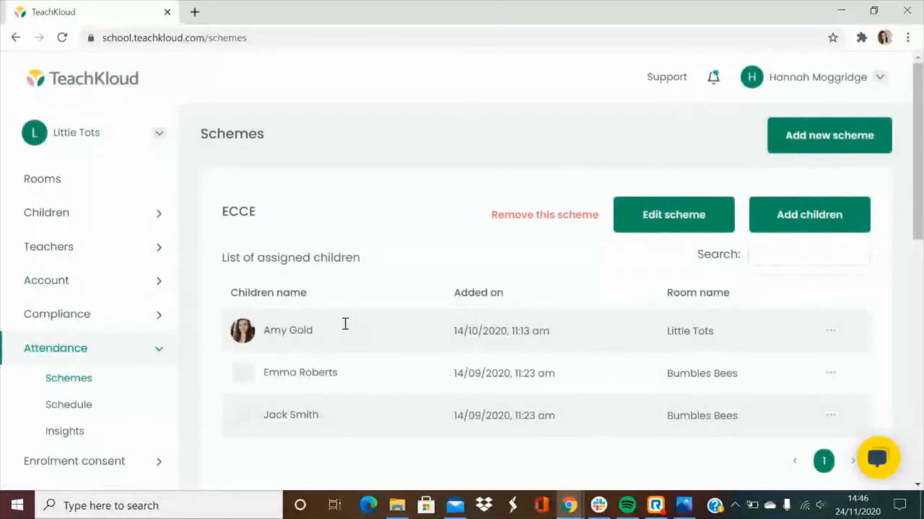
pyautogui.click(830, 135)
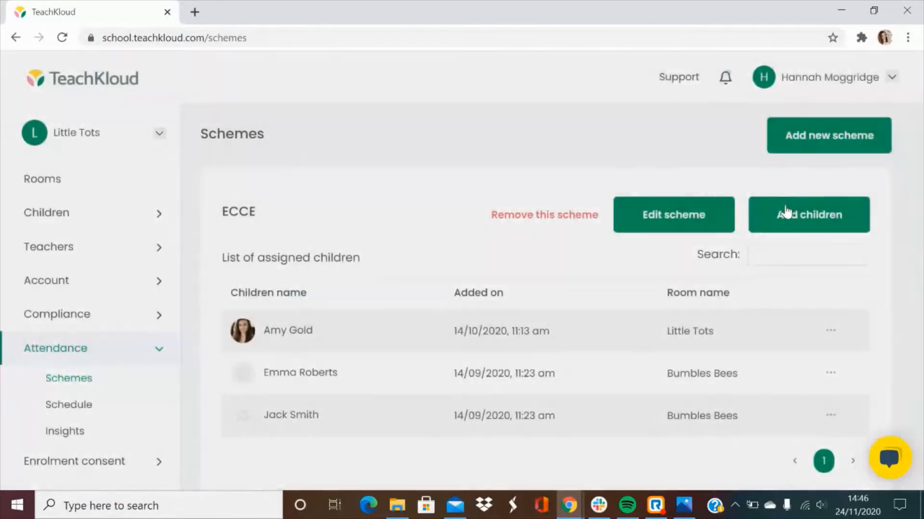
pyautogui.moveTo(177, 405)
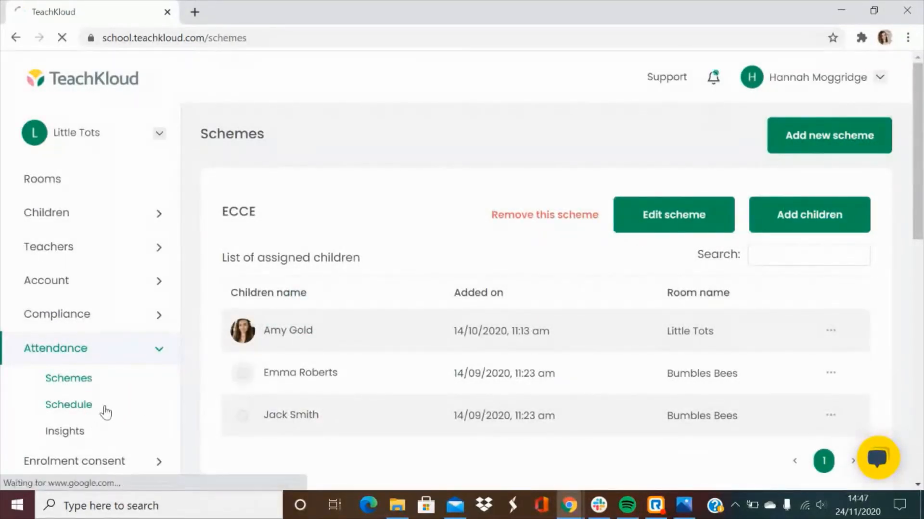
# Step: Review the November 2020 Bumbles Bees schedule calendar and begin adding a holiday for its three children
pyautogui.click(68, 405)
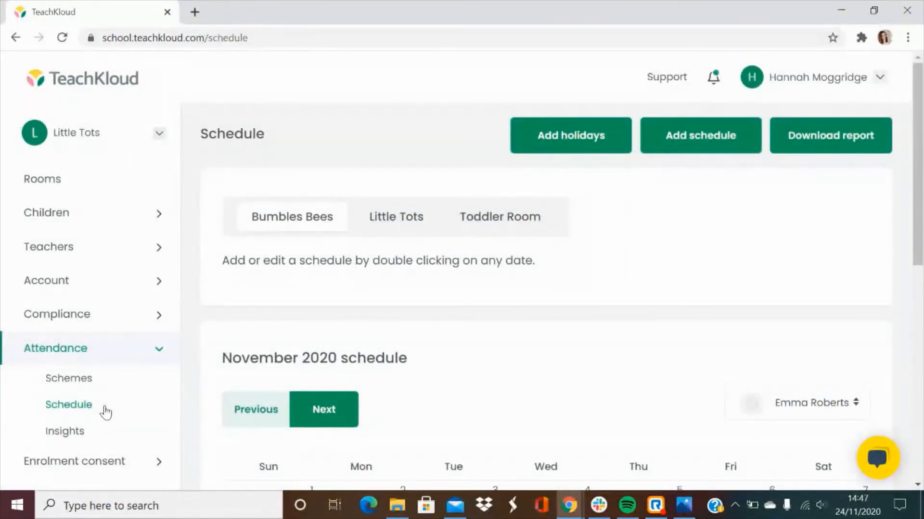
pyautogui.scroll(-3)
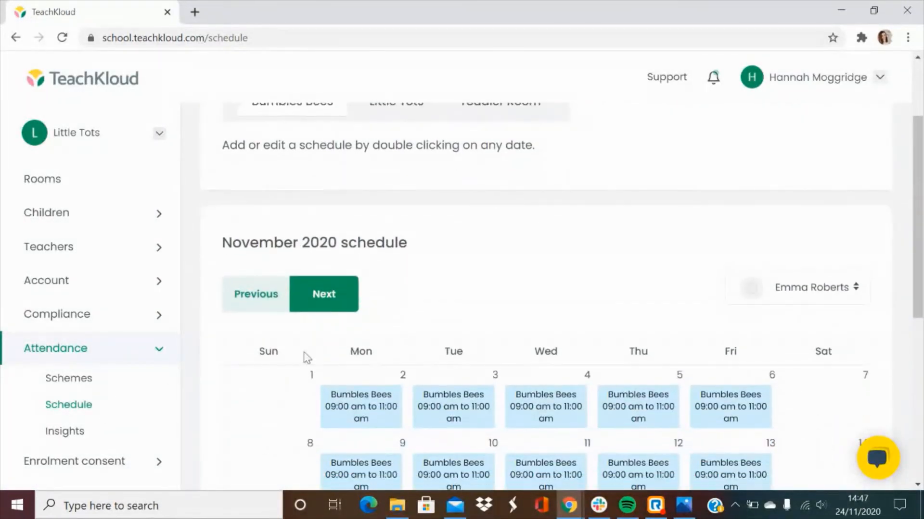
pyautogui.moveTo(410, 453)
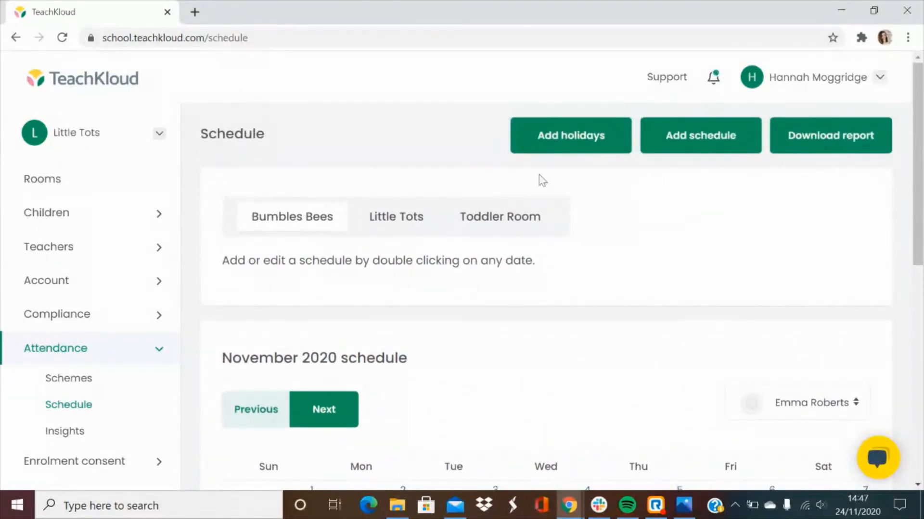
pyautogui.click(571, 135)
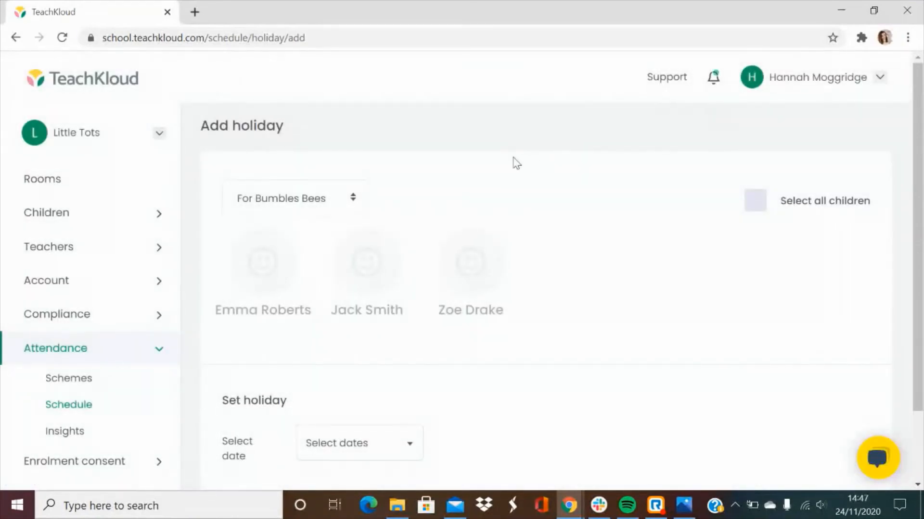
pyautogui.scroll(-3)
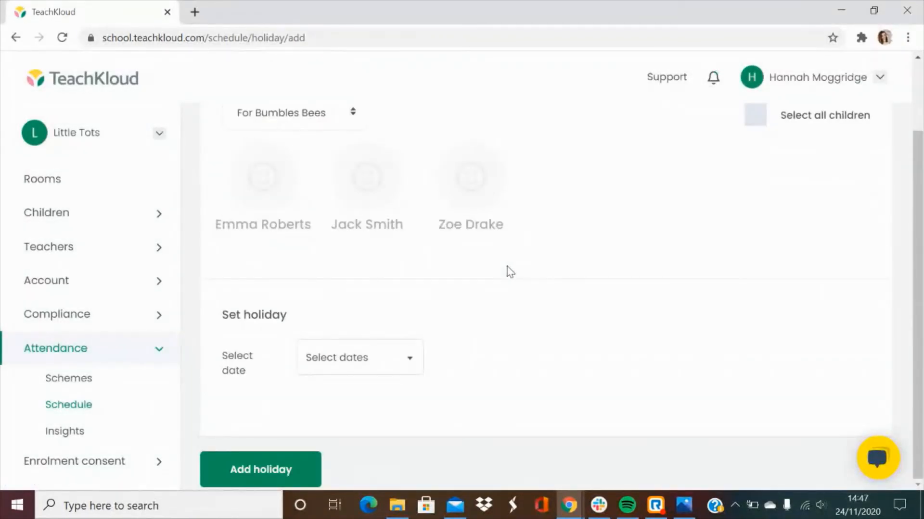
pyautogui.moveTo(186, 368)
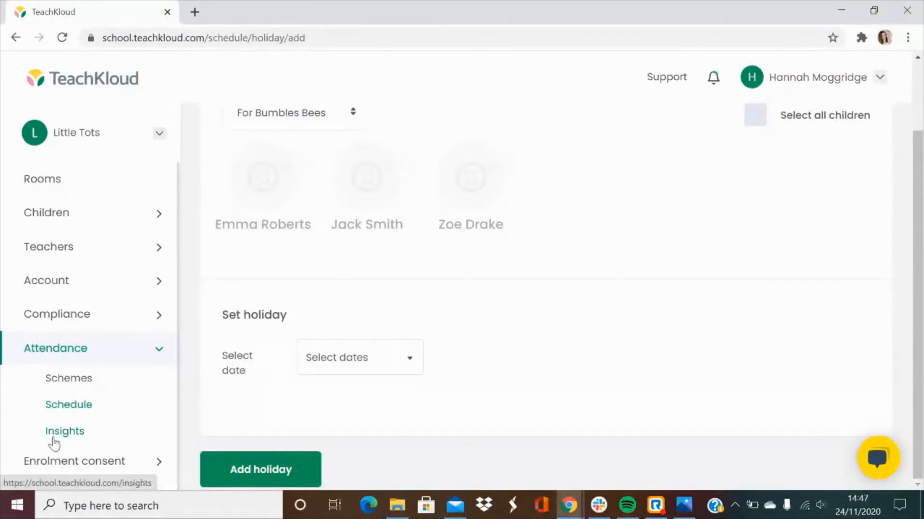
pyautogui.click(65, 431)
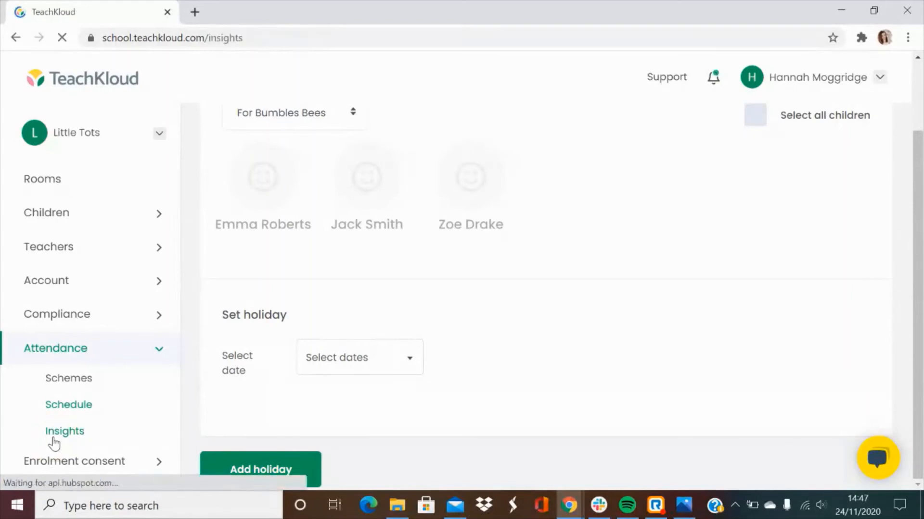
pyautogui.click(64, 431)
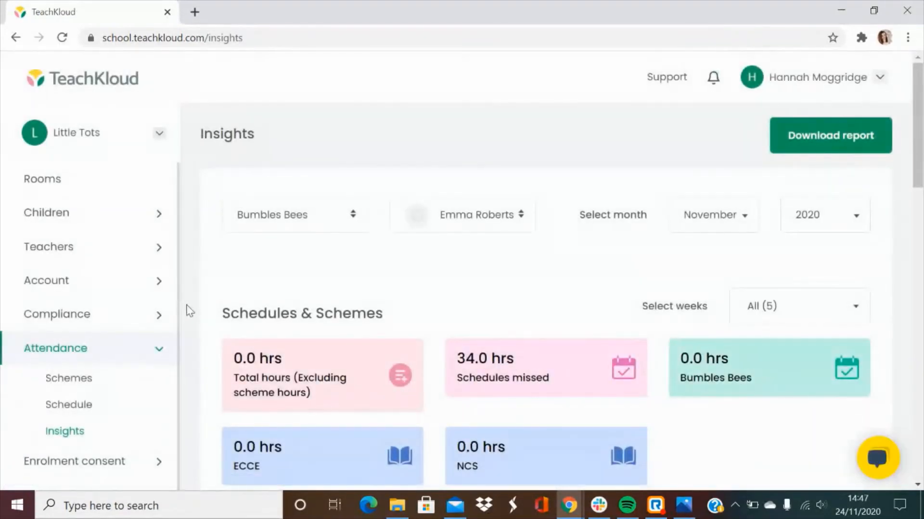
pyautogui.scroll(-3)
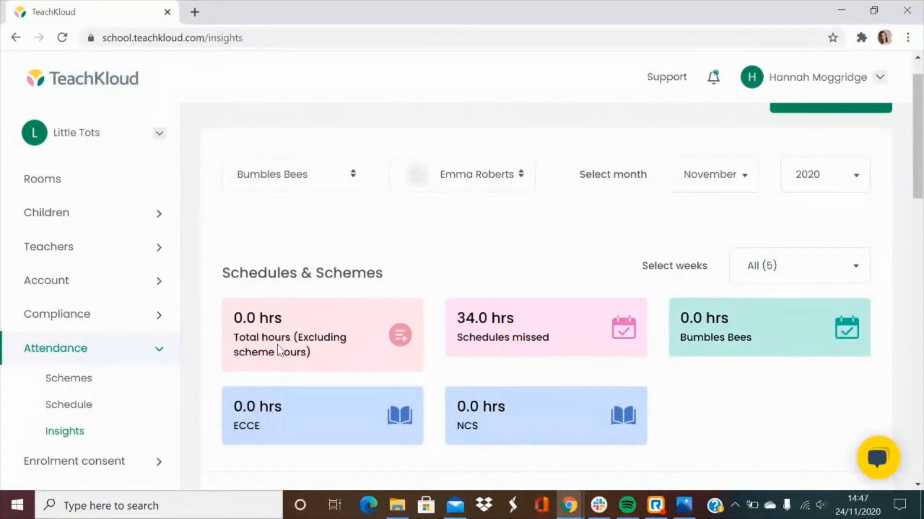
pyautogui.moveTo(428, 417)
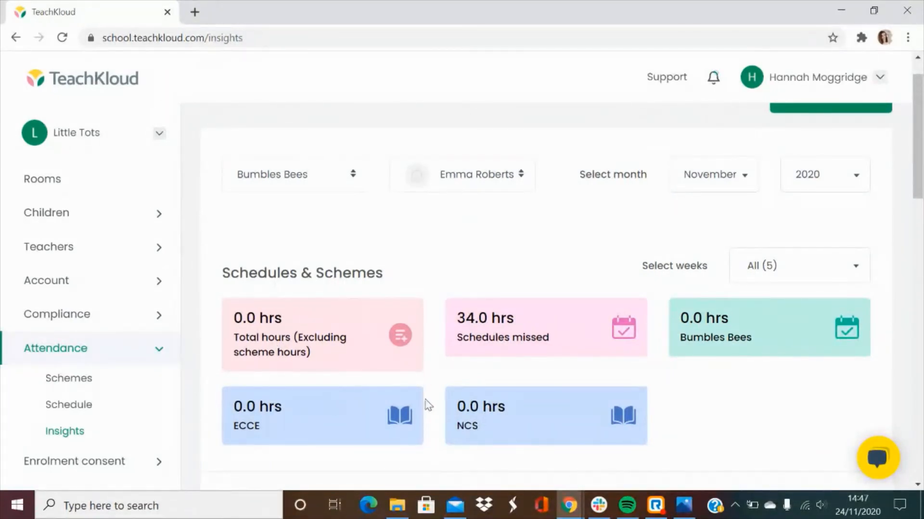
pyautogui.scroll(-3)
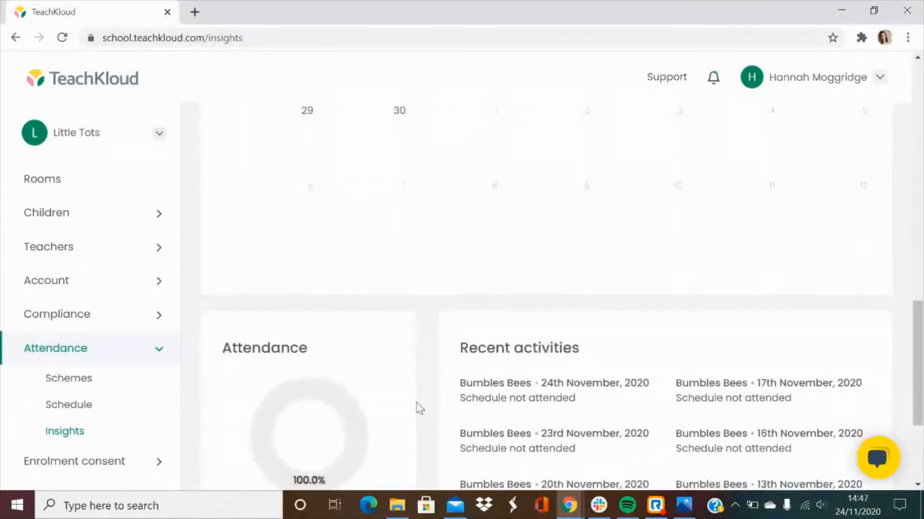
pyautogui.scroll(-3)
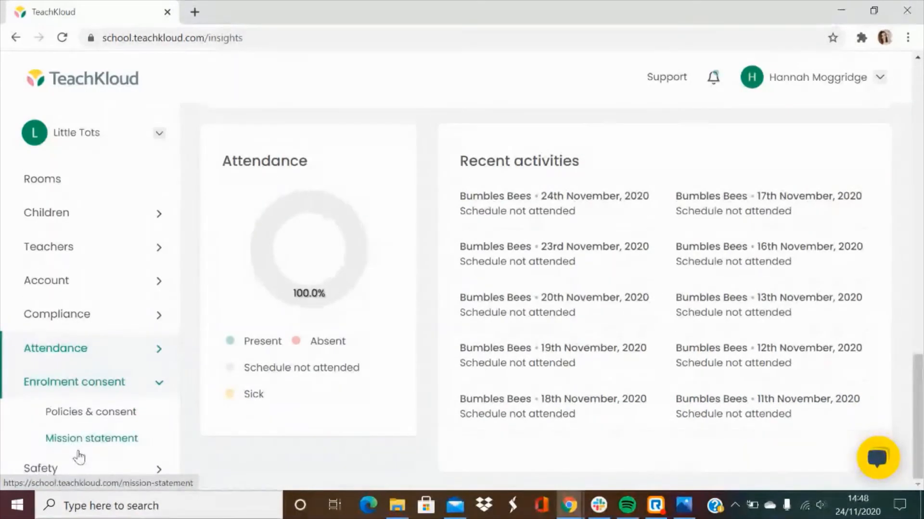
# Step: View the Policies & consent page, then the Mission statement form with empty name and description
pyautogui.click(90, 412)
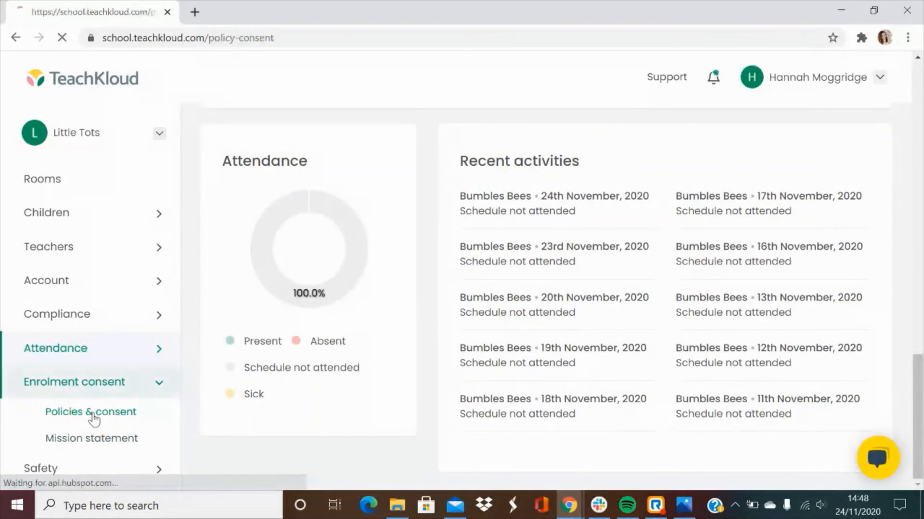
pyautogui.click(90, 411)
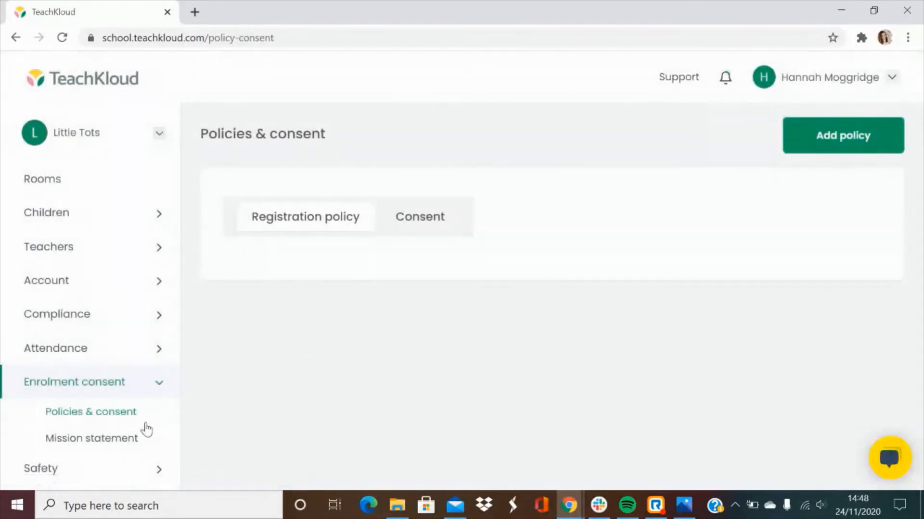
pyautogui.click(91, 439)
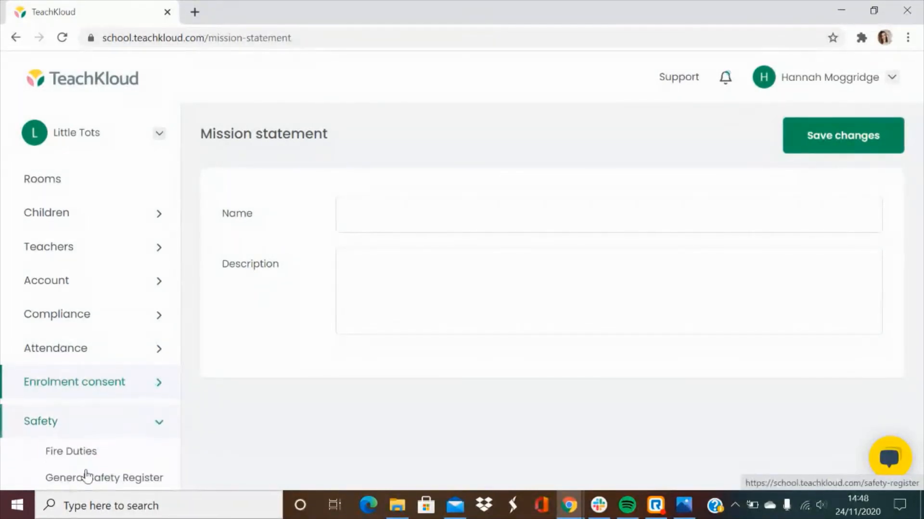
pyautogui.scroll(-3)
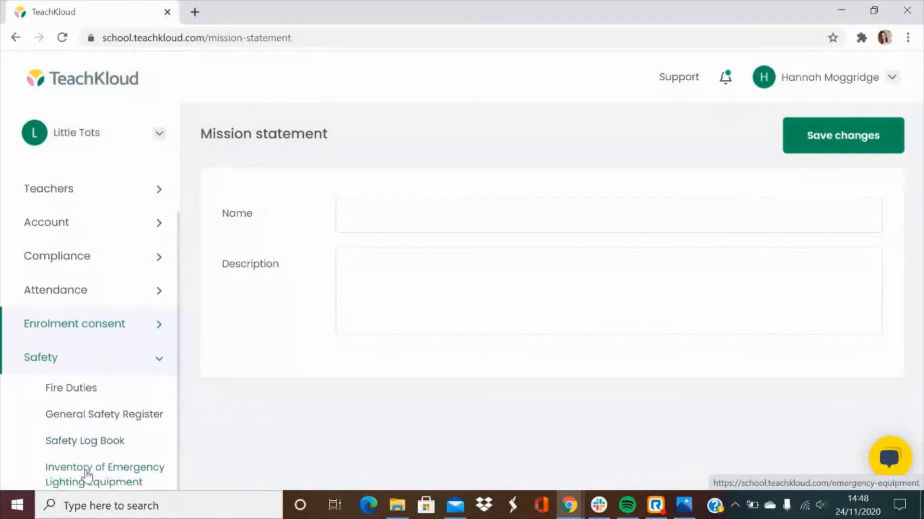
pyautogui.moveTo(75, 430)
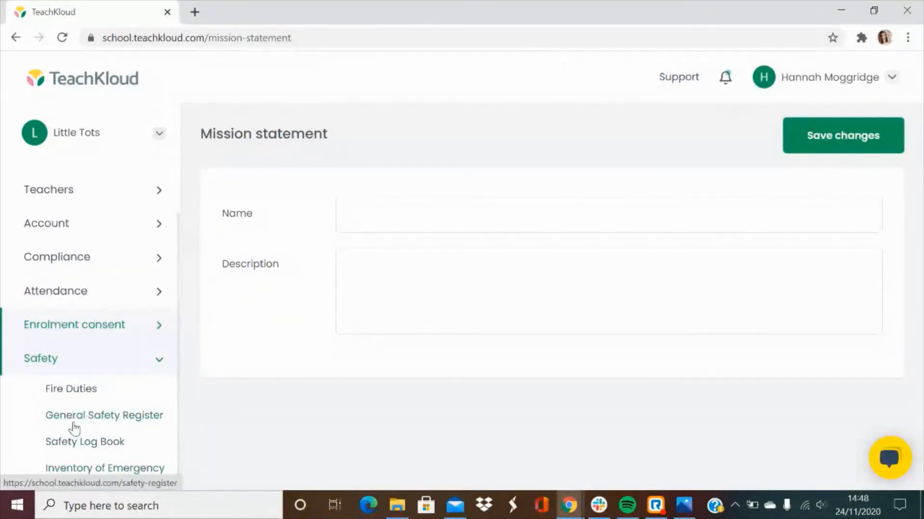
# Step: View the empty Fire Duties assignments list, then the Safety Log Book with no drill records
pyautogui.click(70, 389)
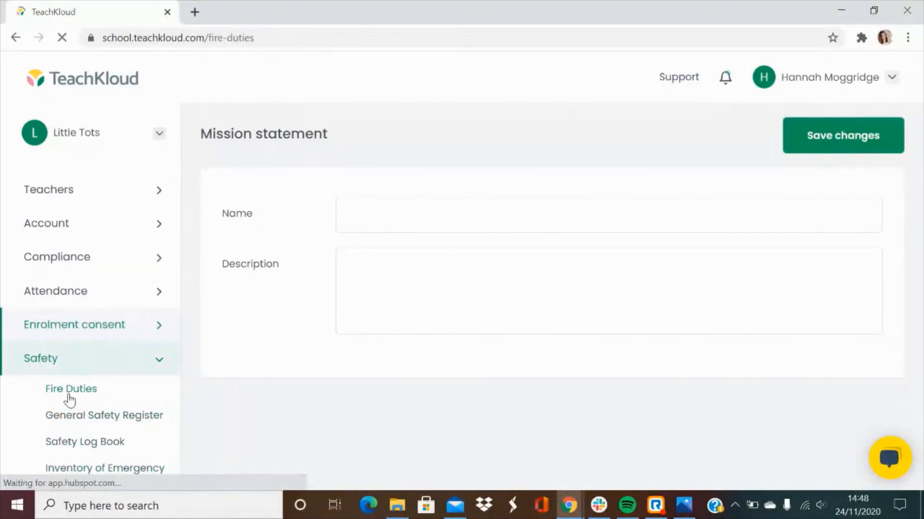
pyautogui.click(70, 389)
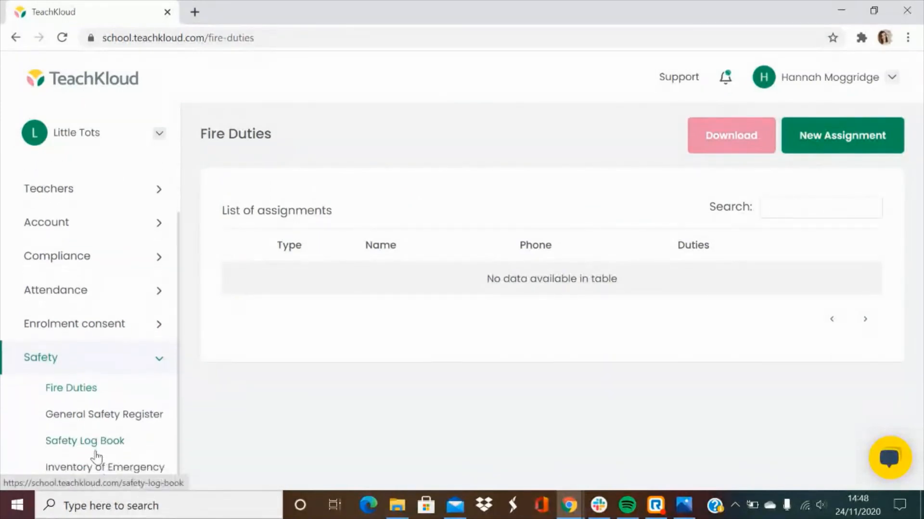
pyautogui.moveTo(122, 474)
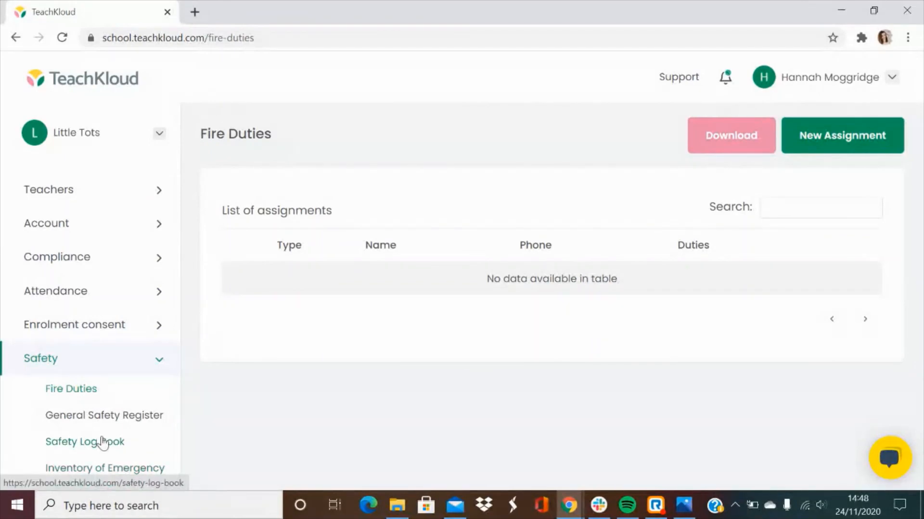
pyautogui.click(85, 442)
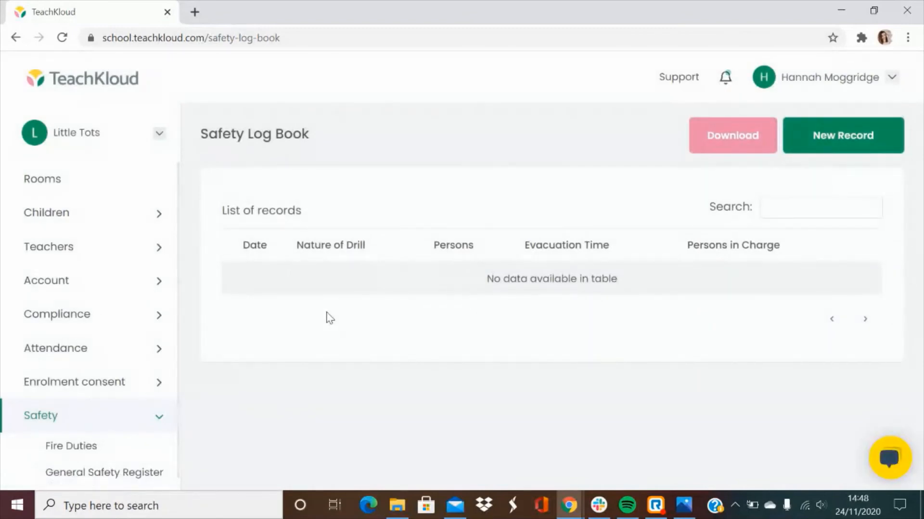